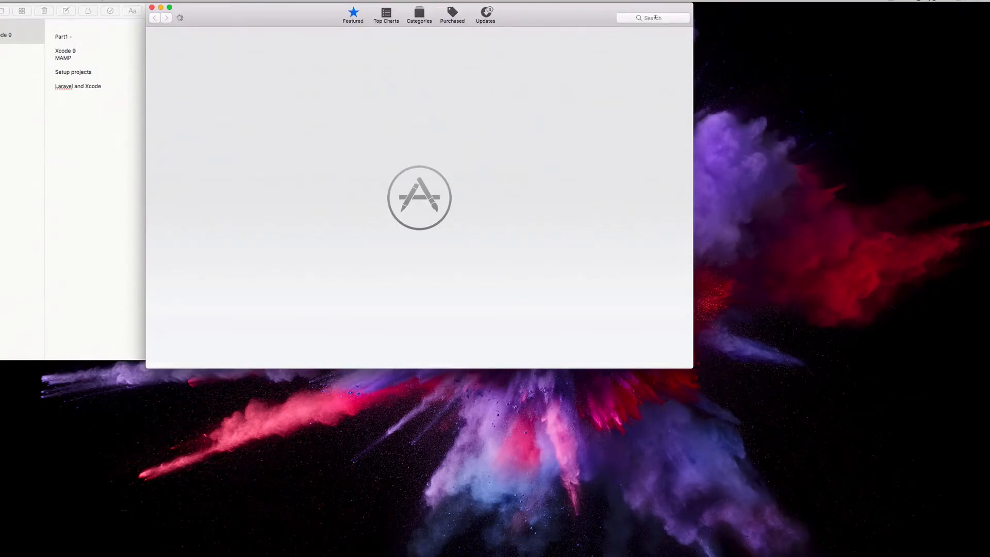
# Search the App Store for 'xcode', reach Xcode's page and start the 9.0.1 update
pyautogui.write('xcode')
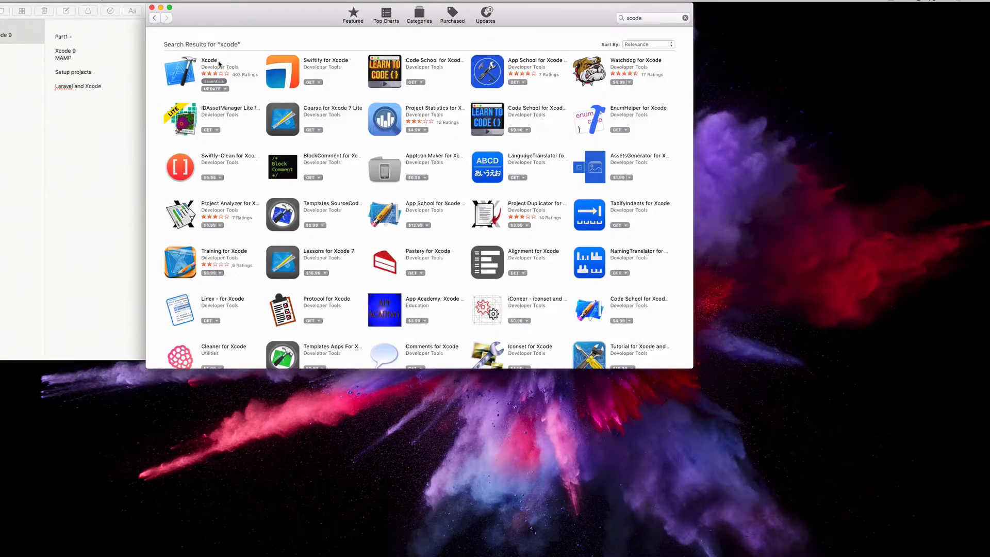
pyautogui.click(208, 59)
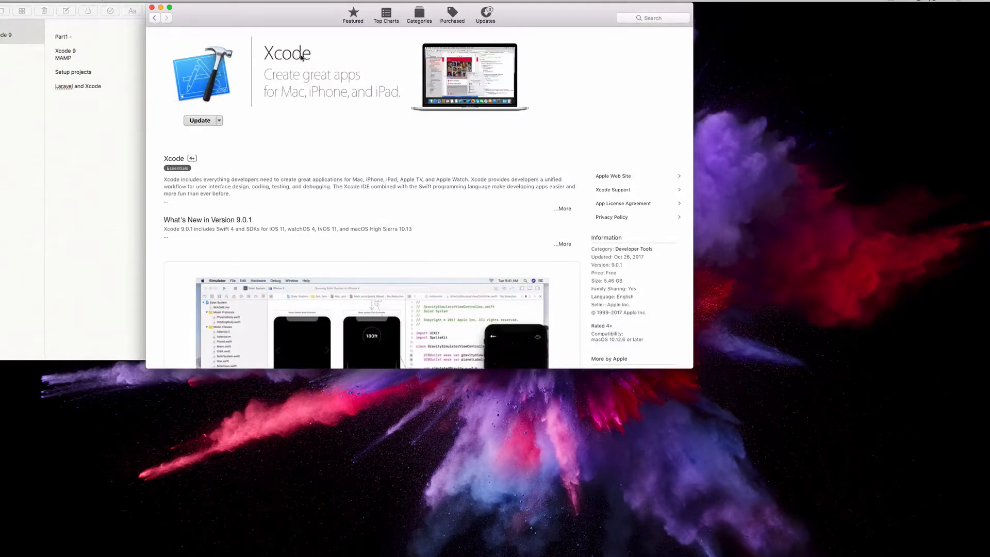
pyautogui.click(200, 120)
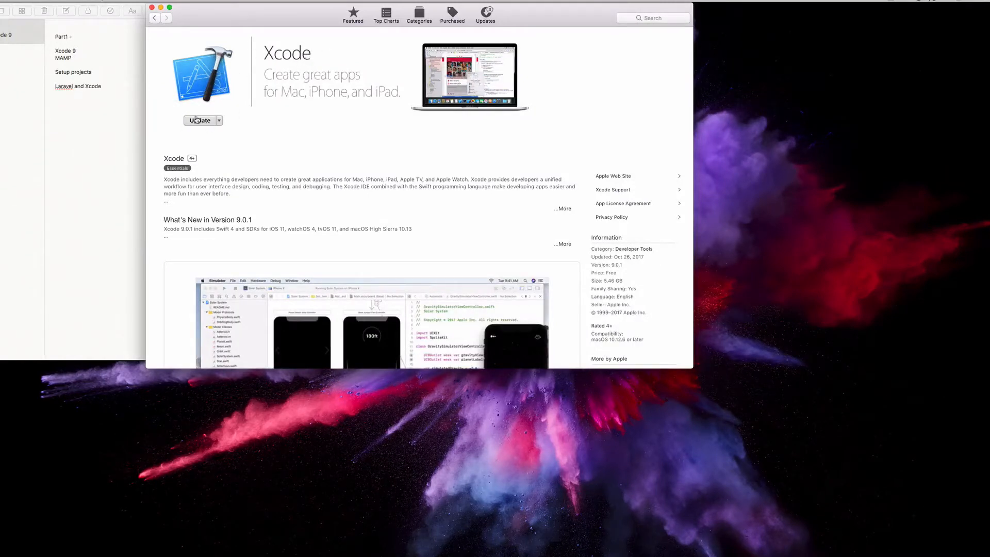
pyautogui.moveTo(182, 103)
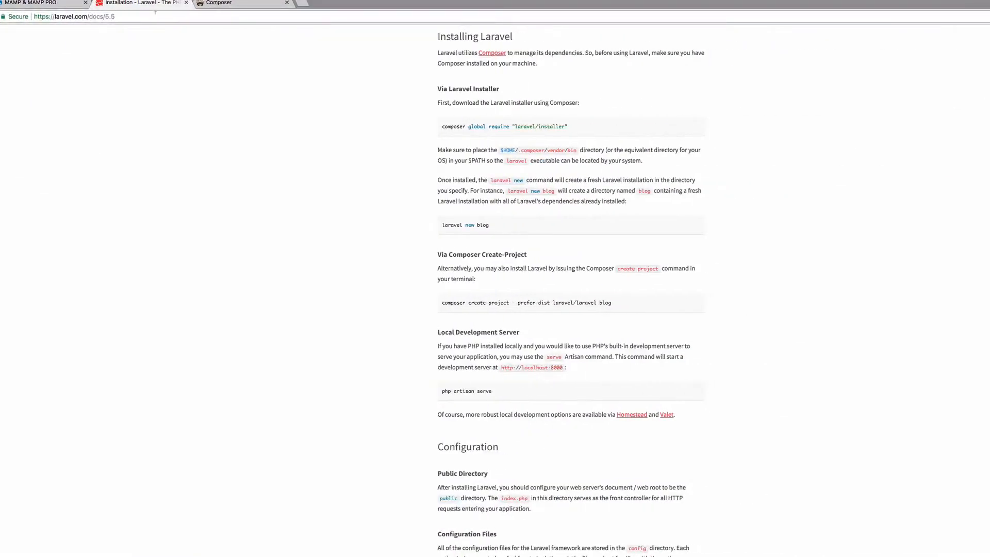
# Switch to Chrome's Laravel 5.5 'Installing Laravel' documentation tab
pyautogui.click(36, 4)
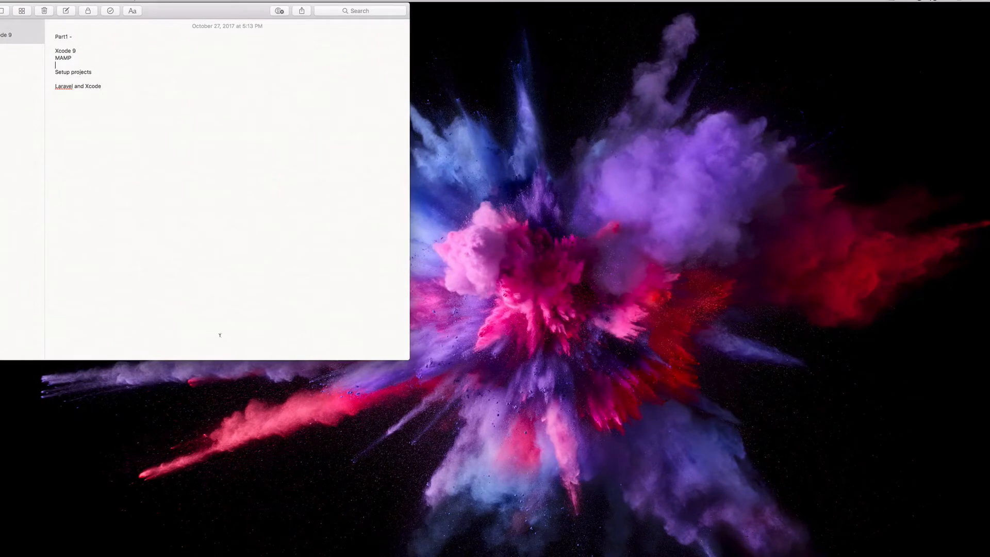
pyautogui.moveTo(84, 197)
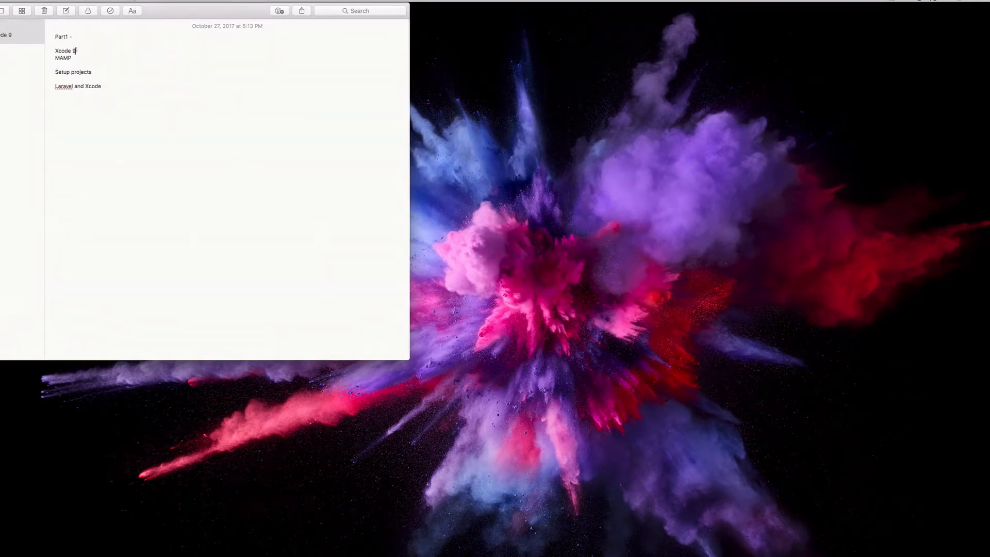
pyautogui.doubleClick(62, 50)
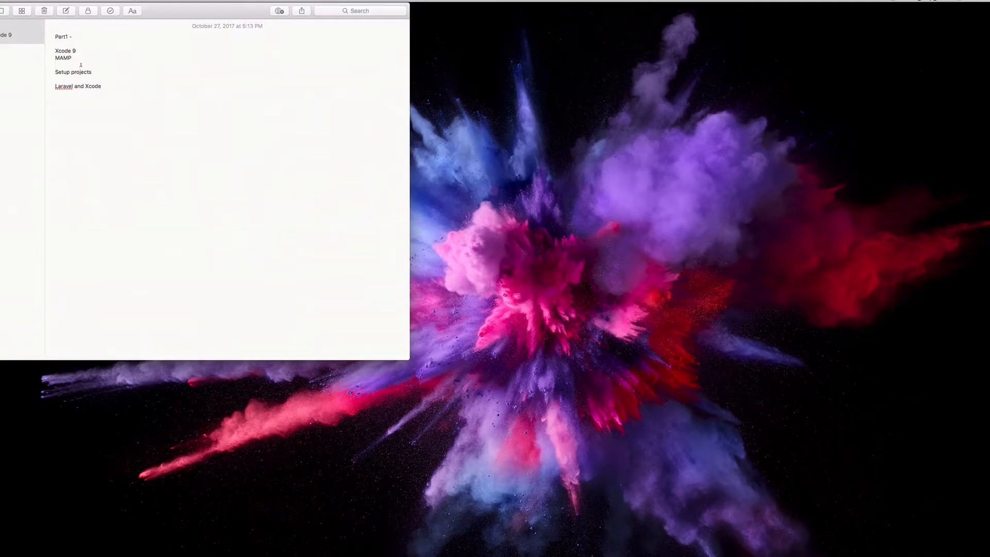
pyautogui.click(56, 64)
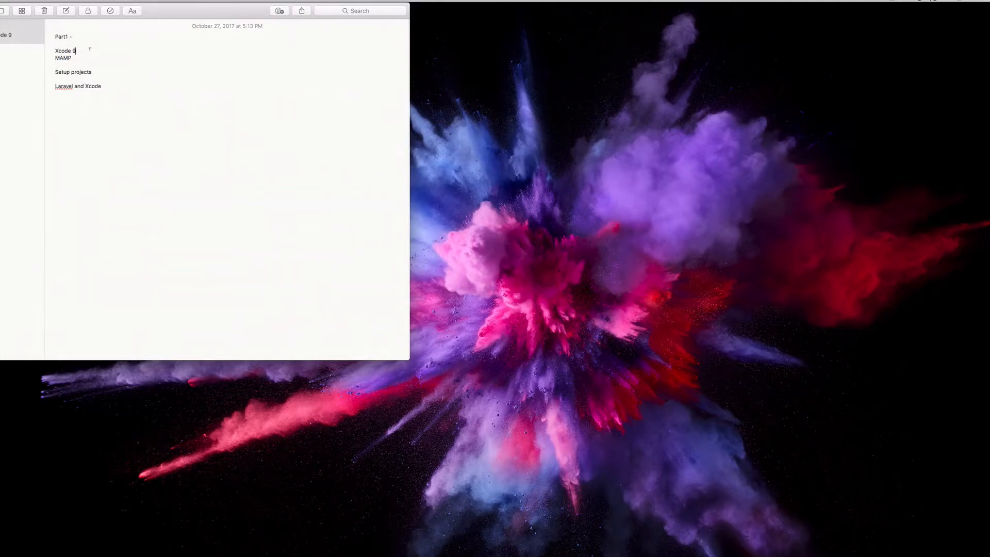
pyautogui.doubleClick(60, 51)
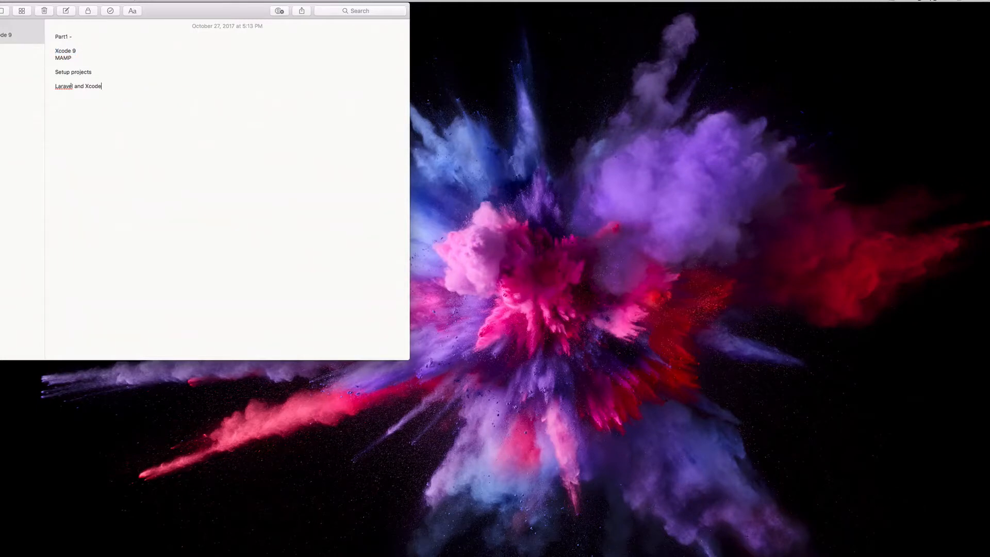
pyautogui.doubleClick(62, 86)
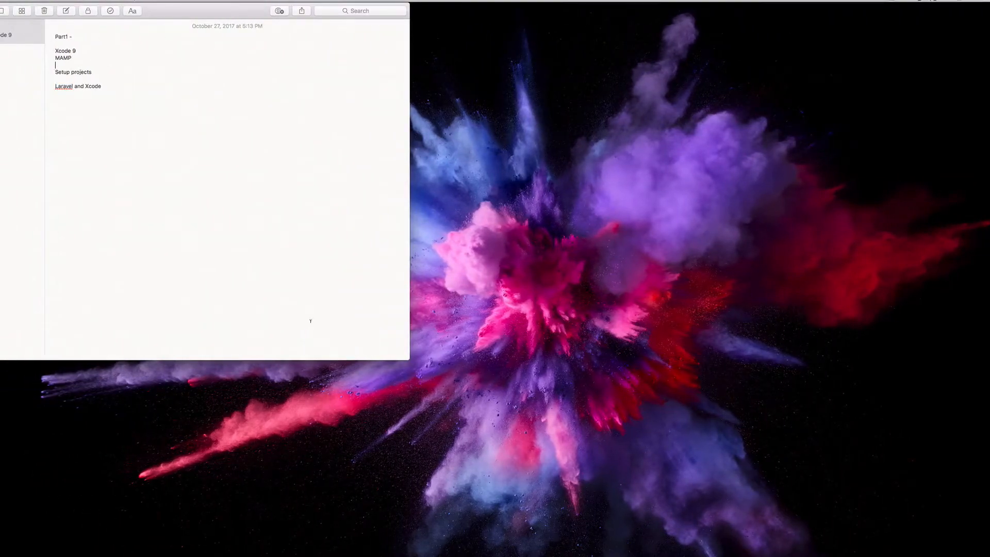
pyautogui.moveTo(748, 531)
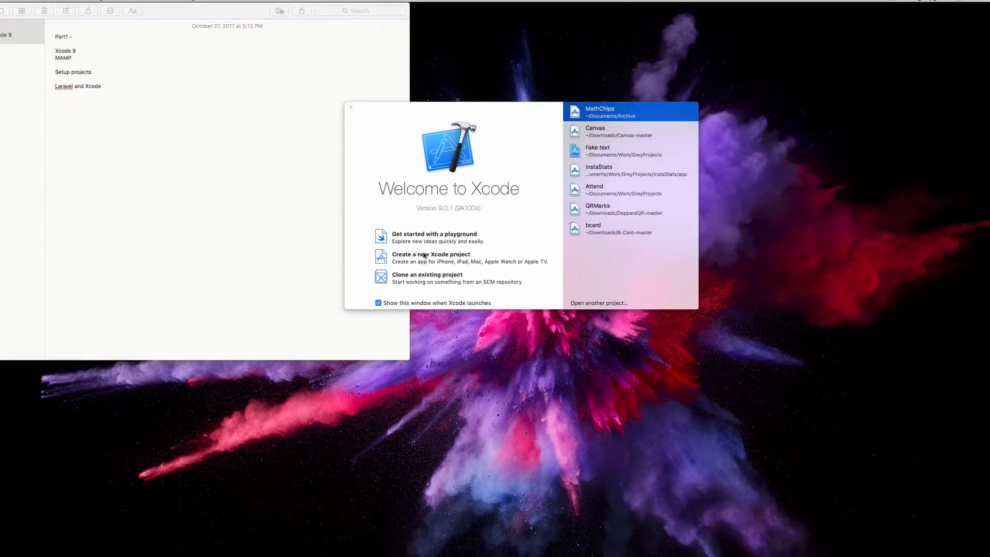
# Begin a new Xcode project using the iOS Single View App template
pyautogui.click(351, 107)
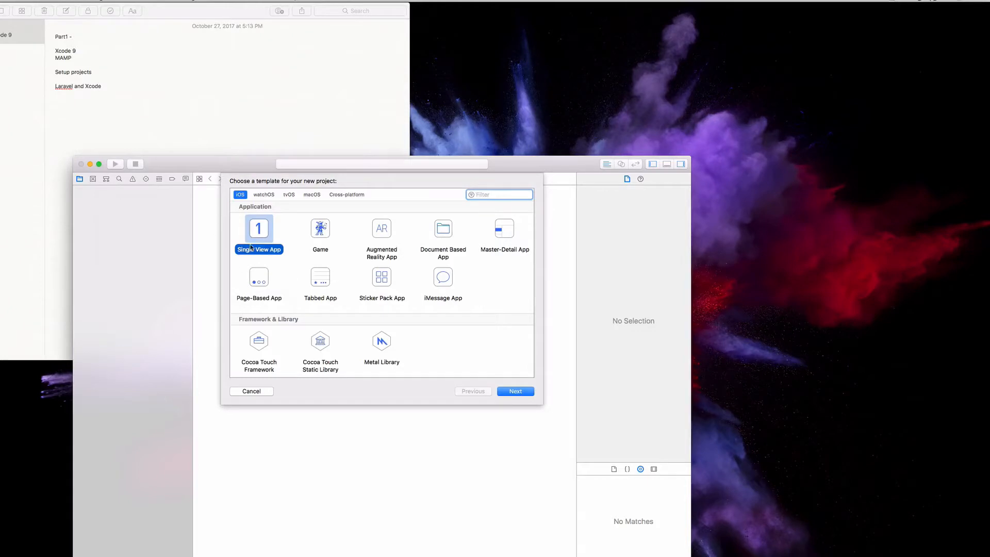
pyautogui.moveTo(367, 277)
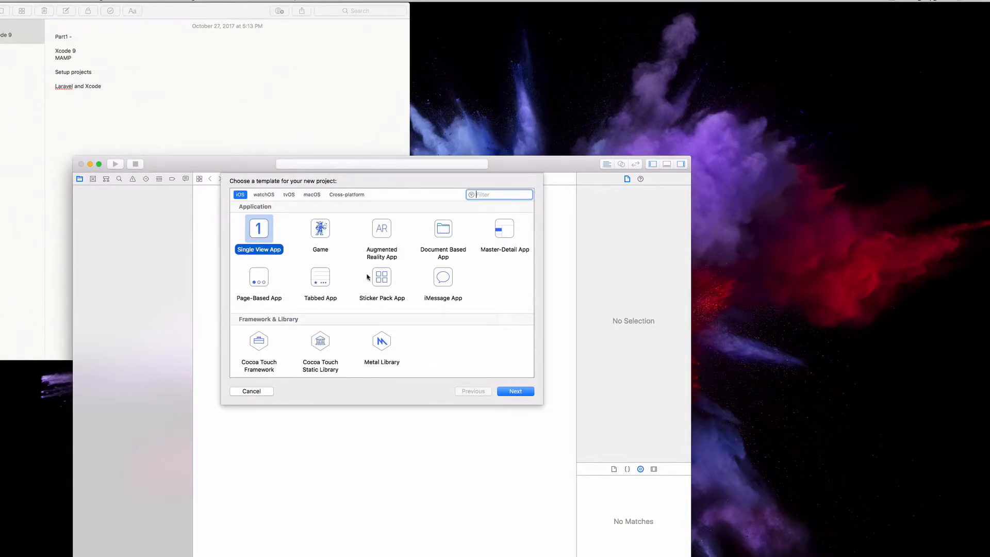
pyautogui.click(320, 277)
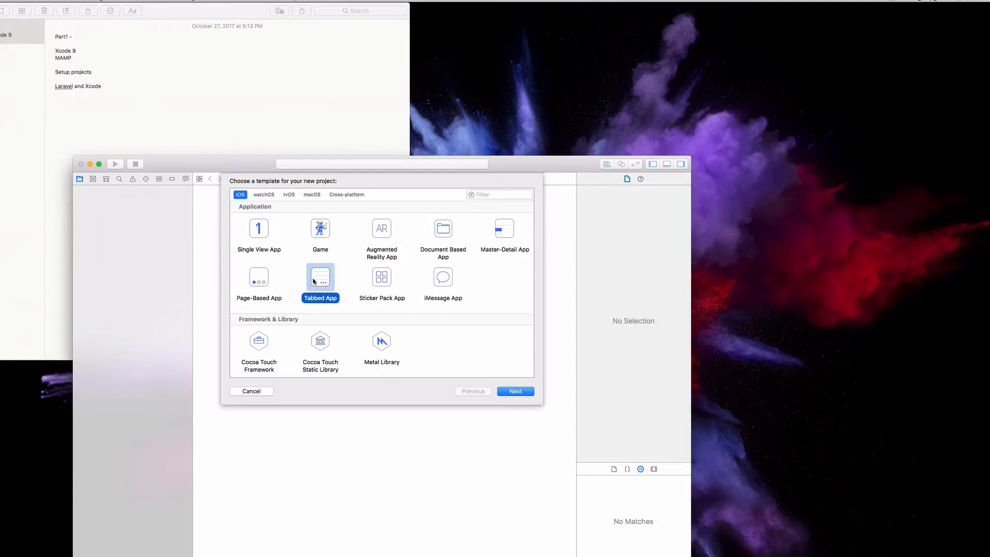
pyautogui.moveTo(265, 245)
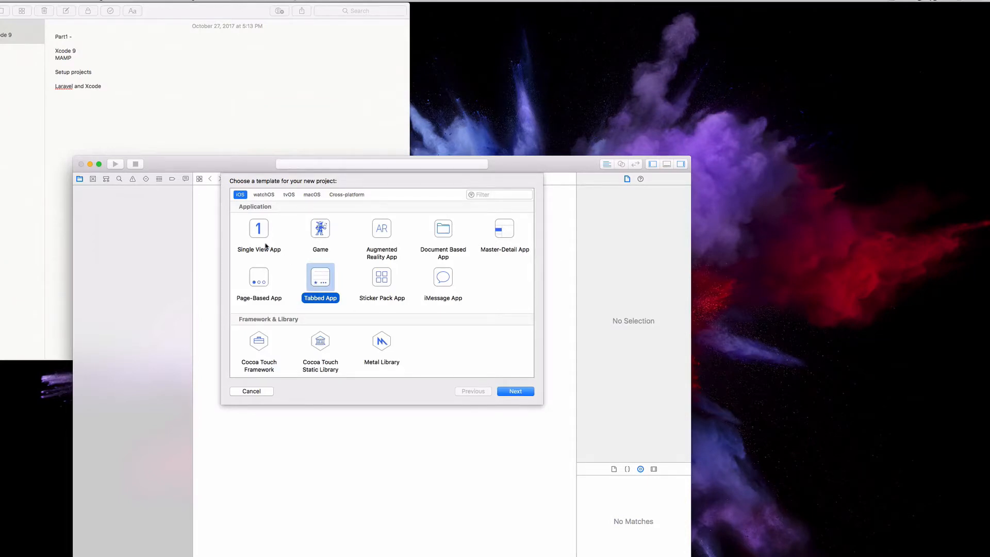
pyautogui.click(259, 229)
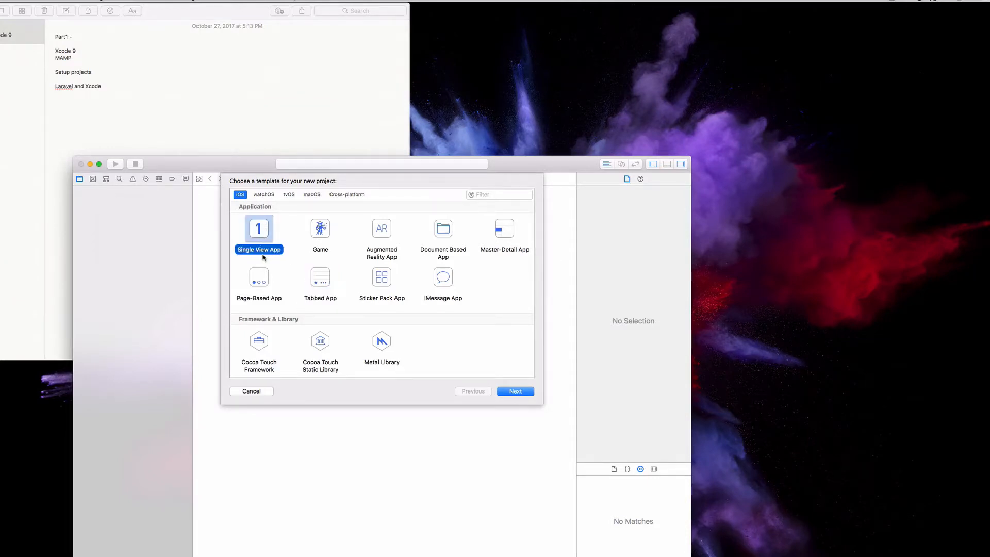
pyautogui.click(516, 391)
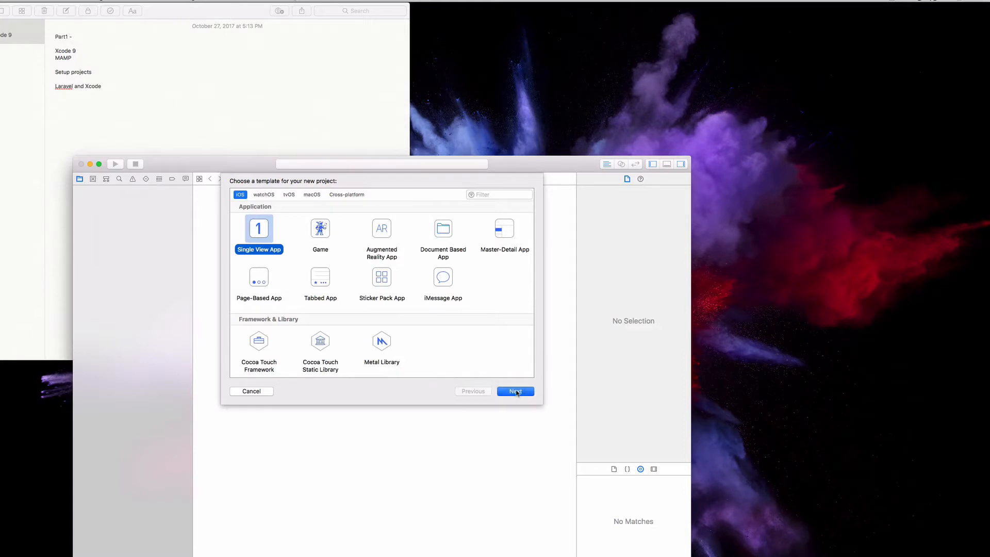
pyautogui.click(516, 391)
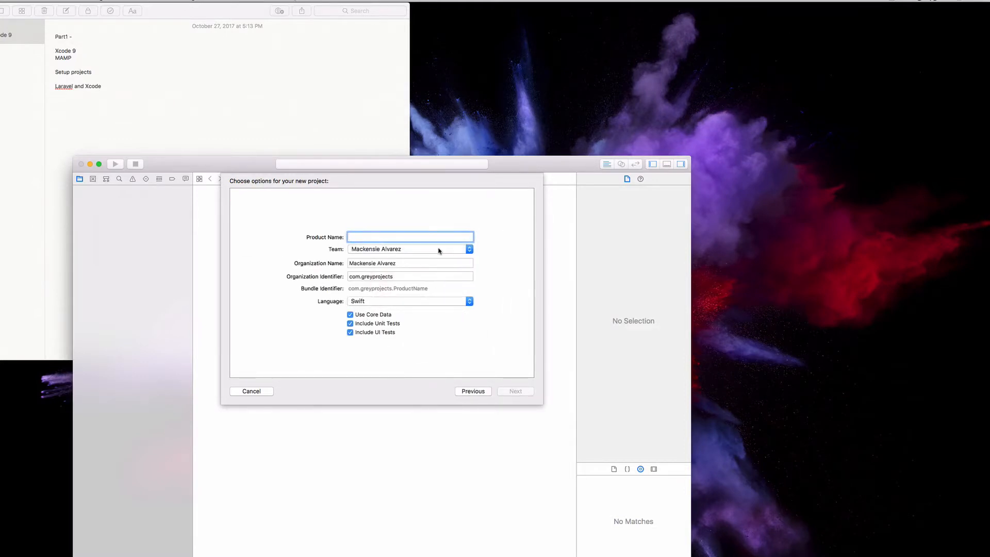
# Name the product 'Instagram Clone', keeping Swift and default options
pyautogui.write('Instagram Clone')
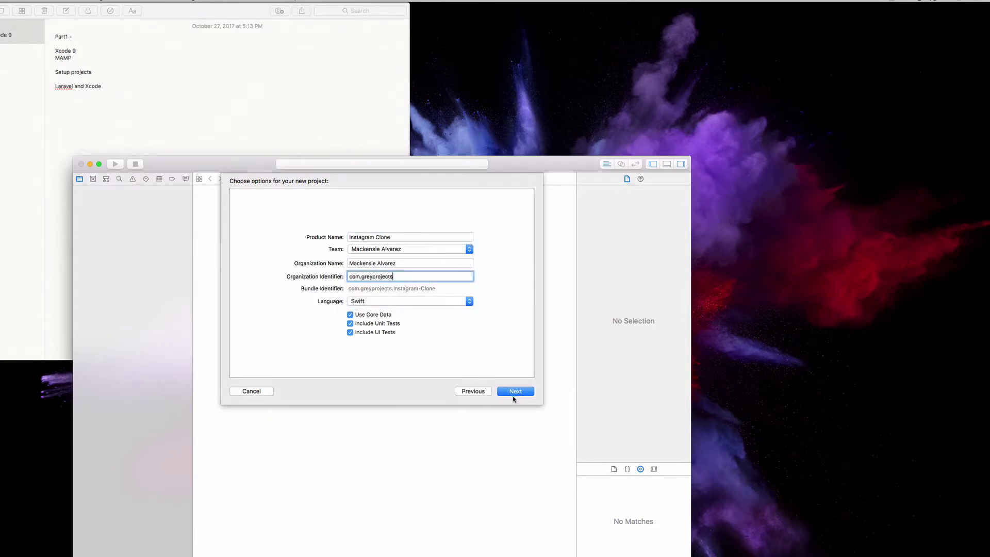
pyautogui.click(516, 391)
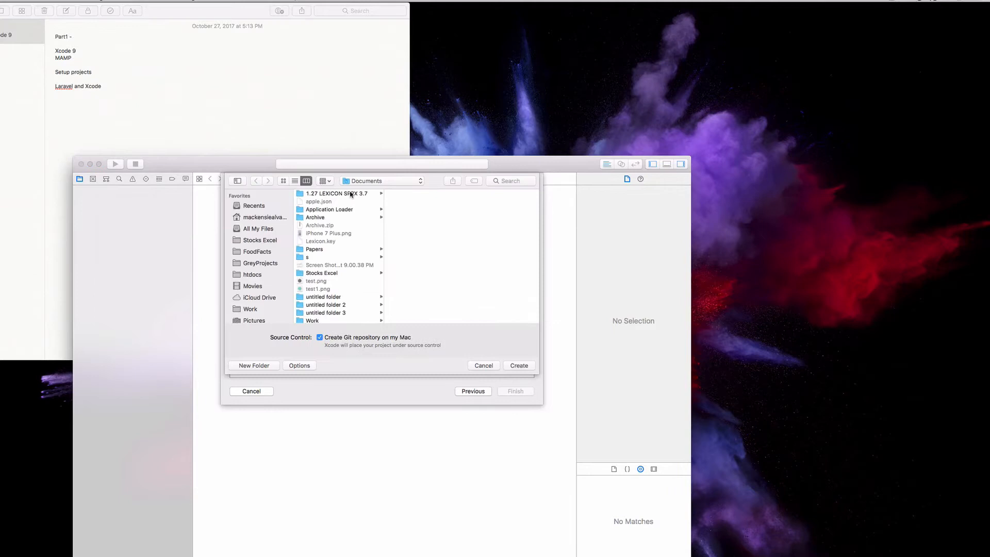
# Create a new 'Instagram Clone' folder inside GreyProjects
pyautogui.click(260, 262)
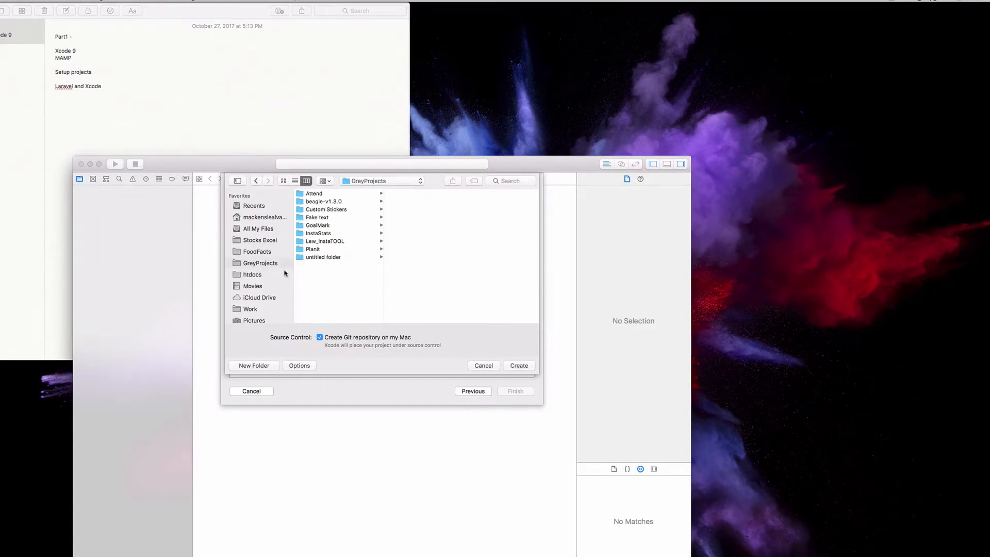
pyautogui.moveTo(304, 268)
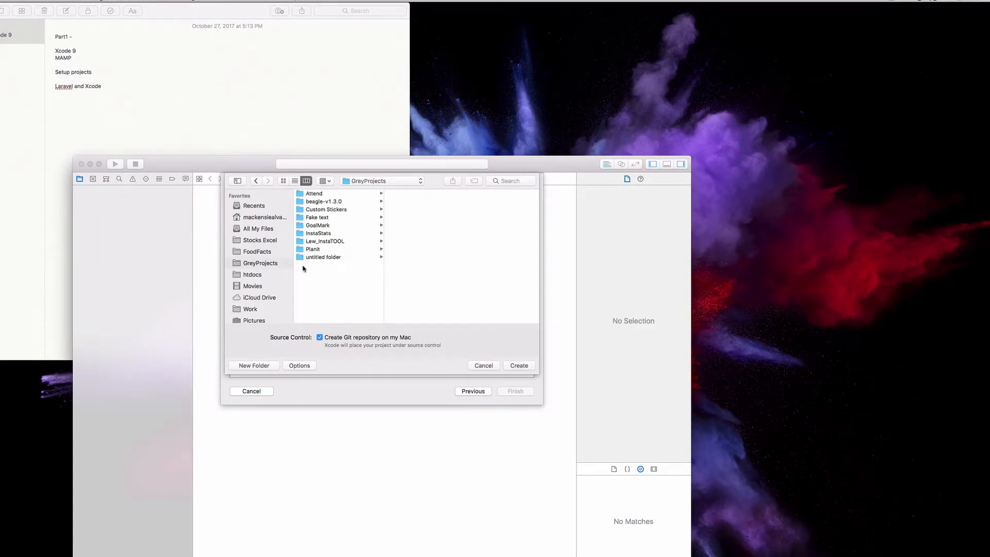
pyautogui.moveTo(365, 162)
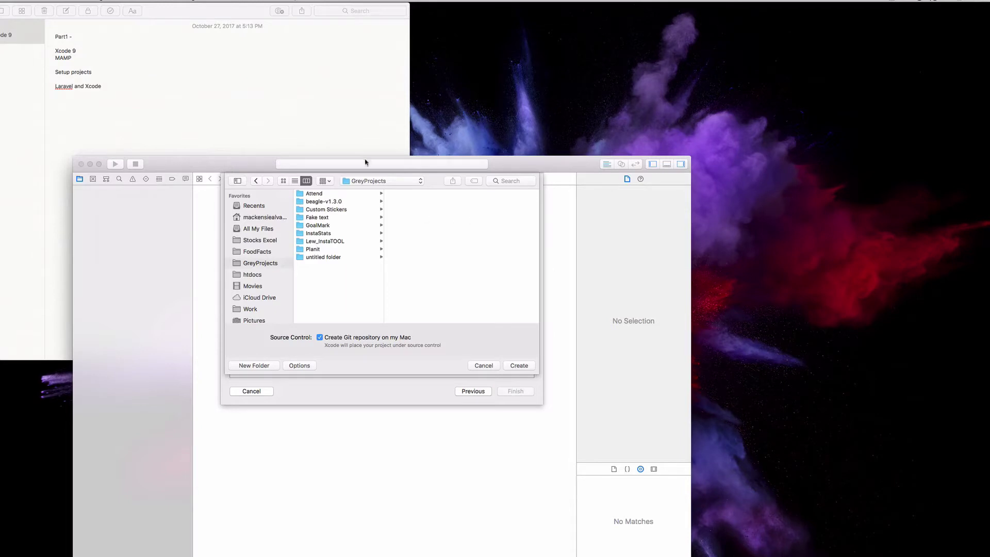
pyautogui.click(254, 365)
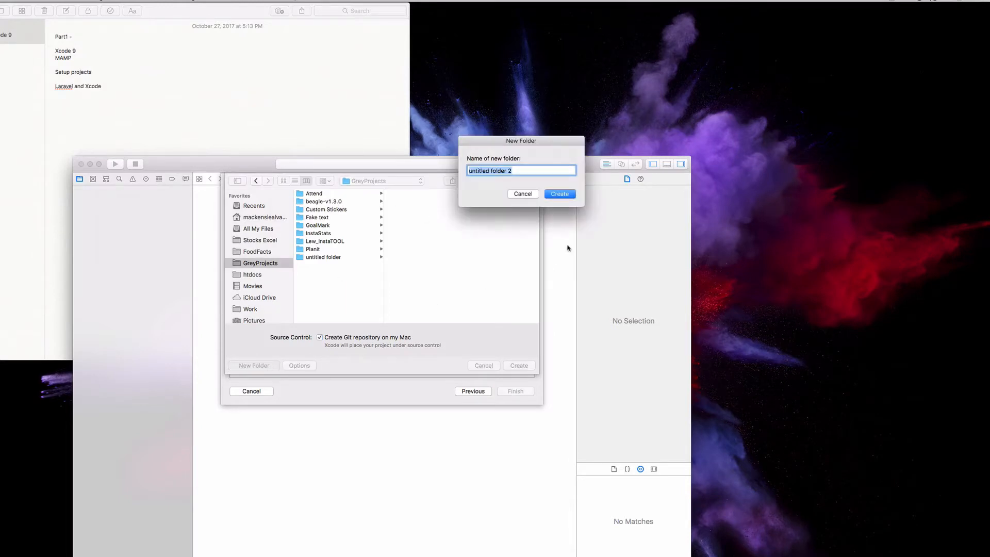
pyautogui.write('Insta')
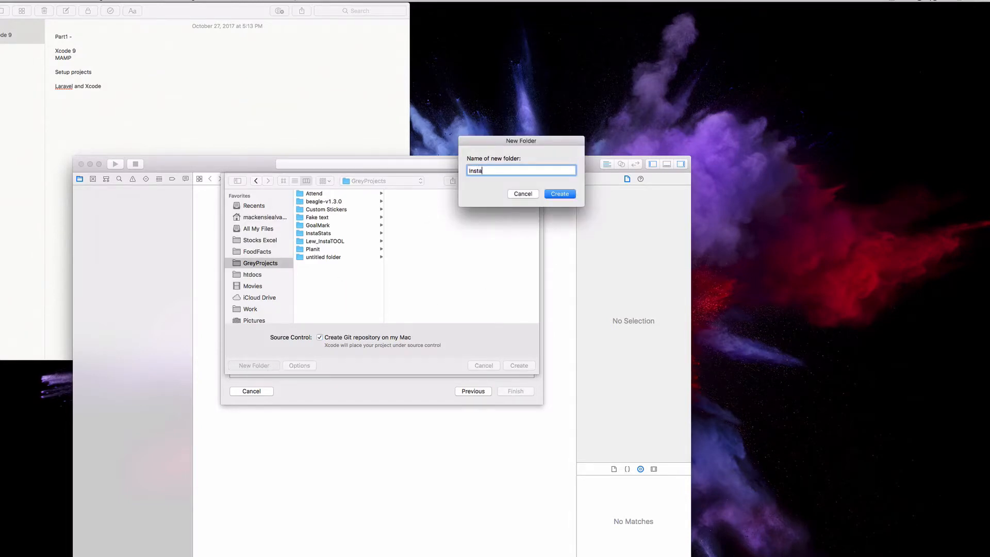
pyautogui.write('gr')
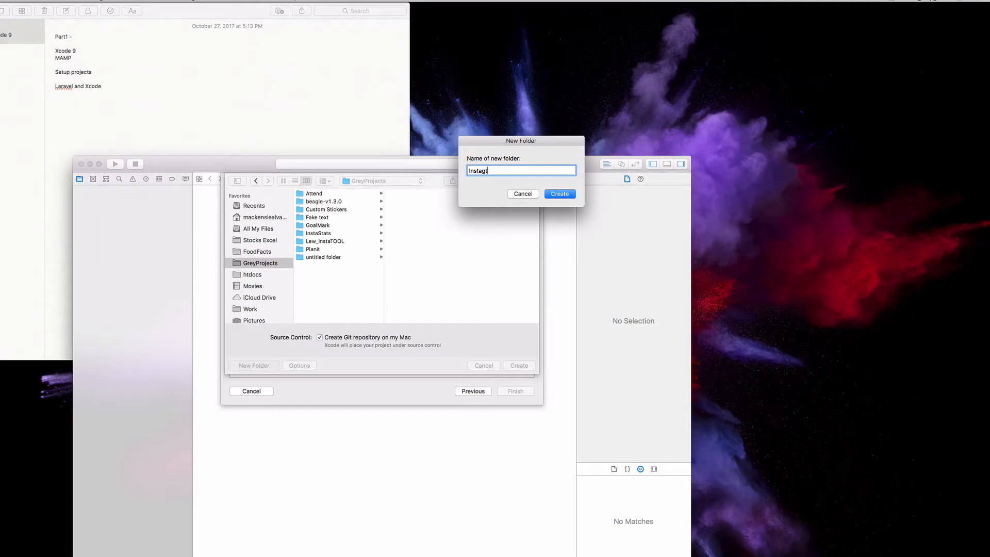
pyautogui.write('am')
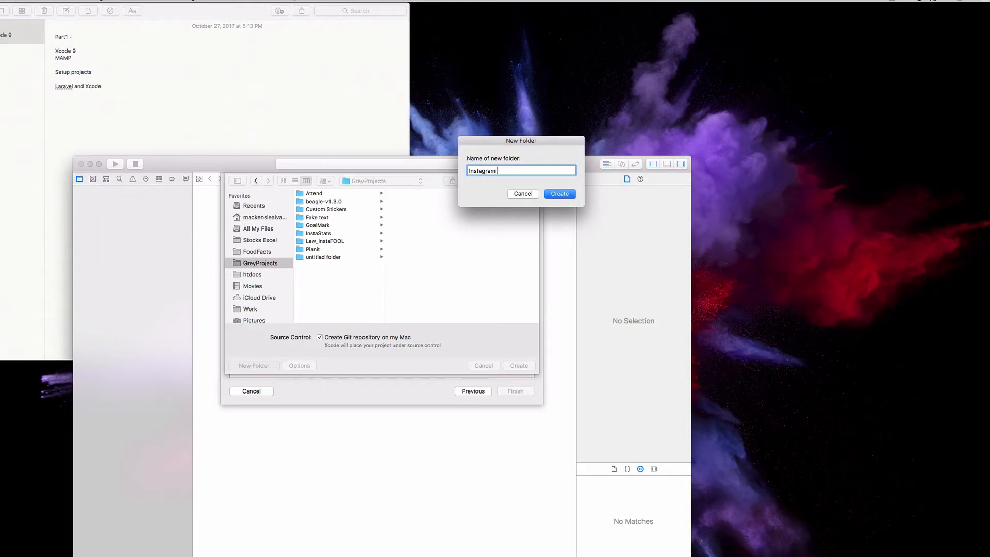
pyautogui.click(559, 194)
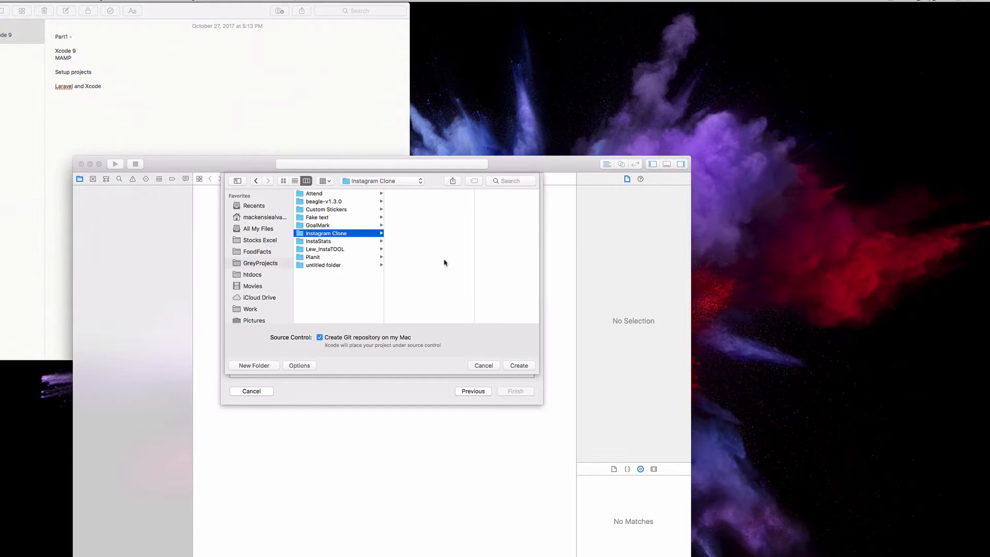
# Add app and backend subfolders and choose app as the project location
pyautogui.click(254, 365)
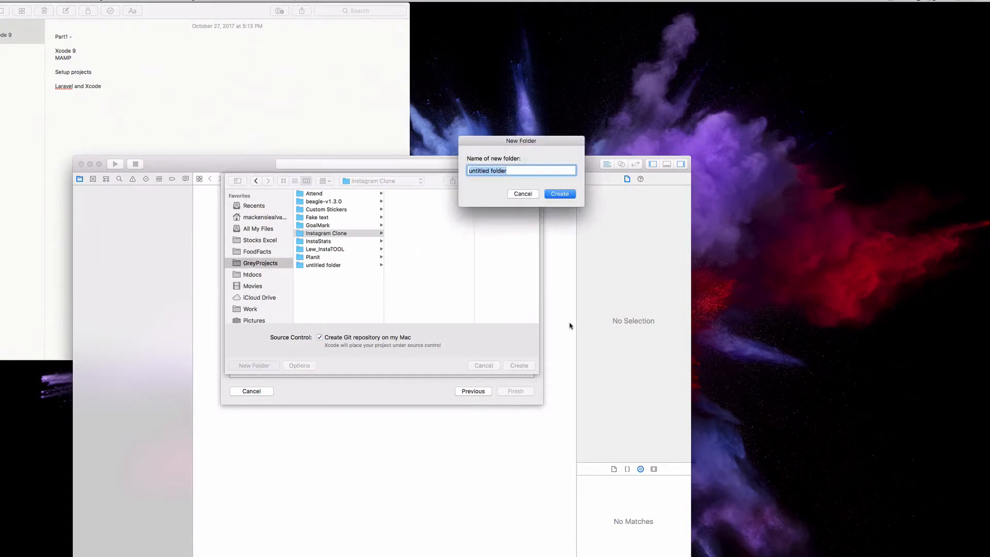
pyautogui.write('app')
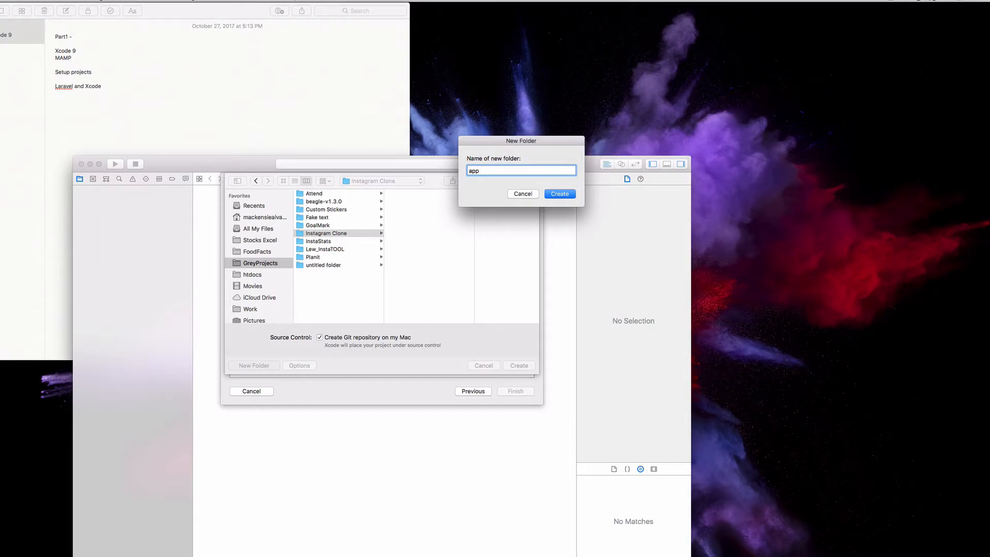
pyautogui.click(558, 193)
pyautogui.write('backen')
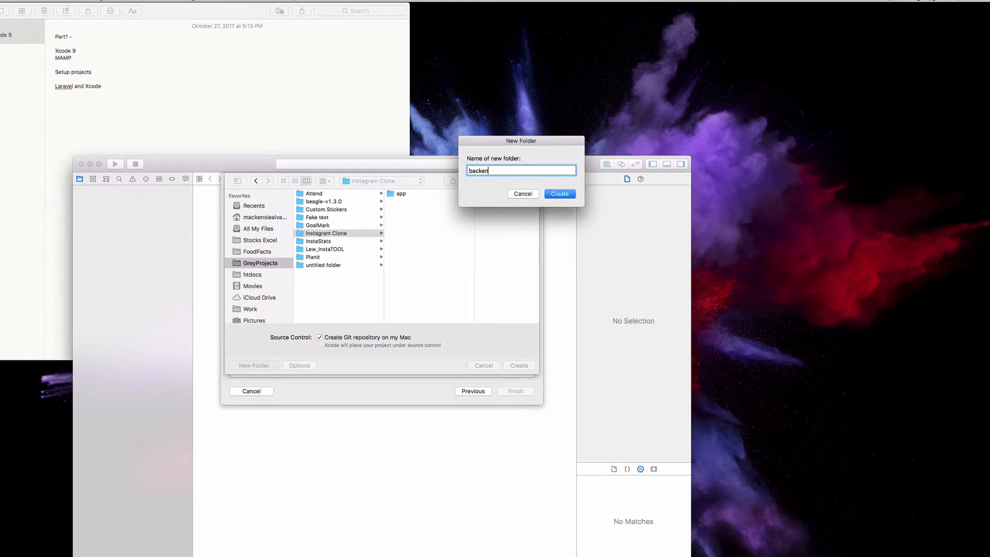
pyautogui.click(559, 193)
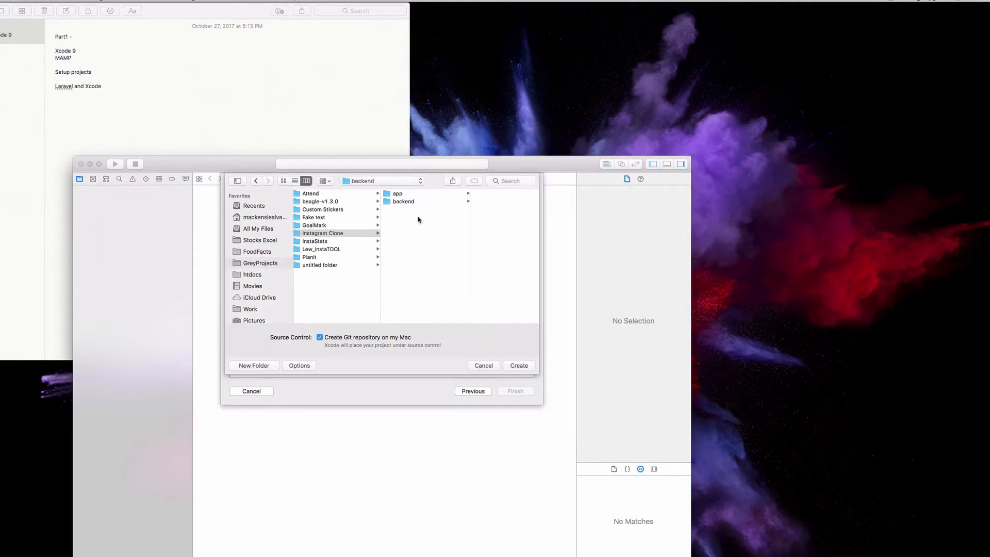
pyautogui.click(321, 233)
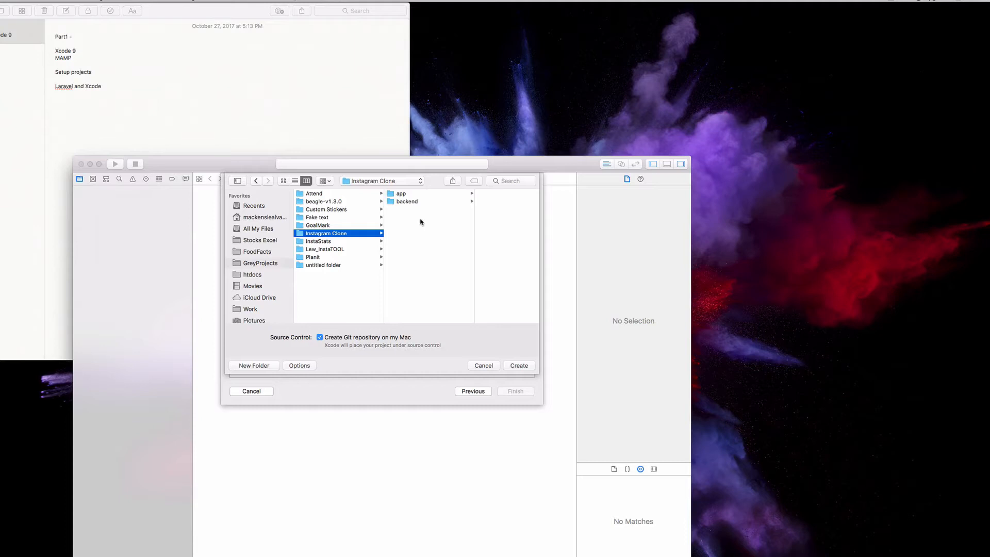
pyautogui.click(406, 201)
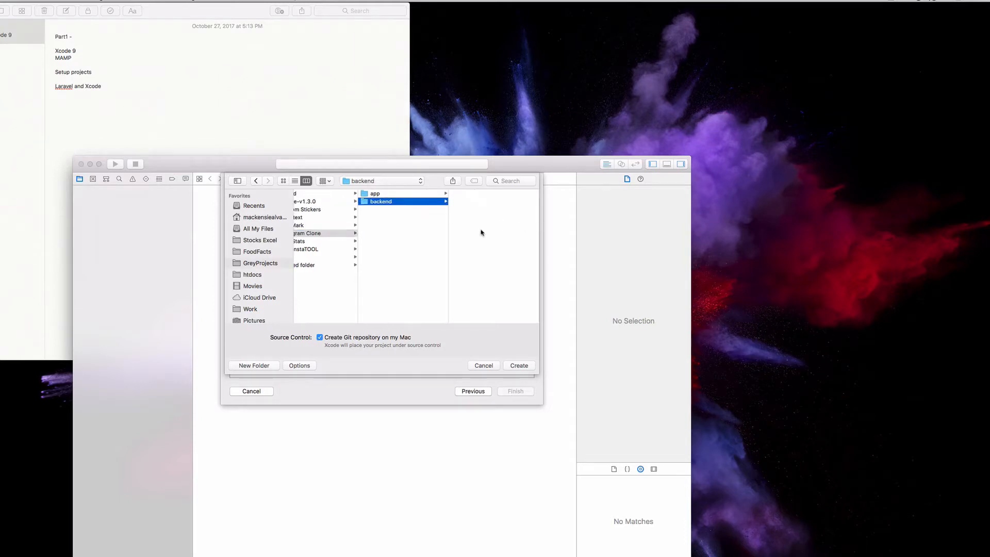
pyautogui.click(374, 193)
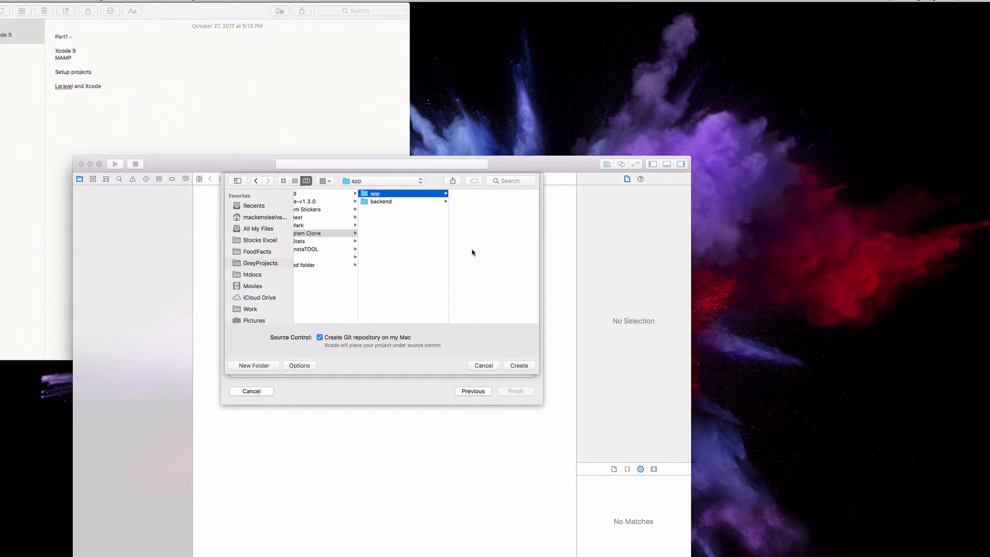
pyautogui.moveTo(513, 274)
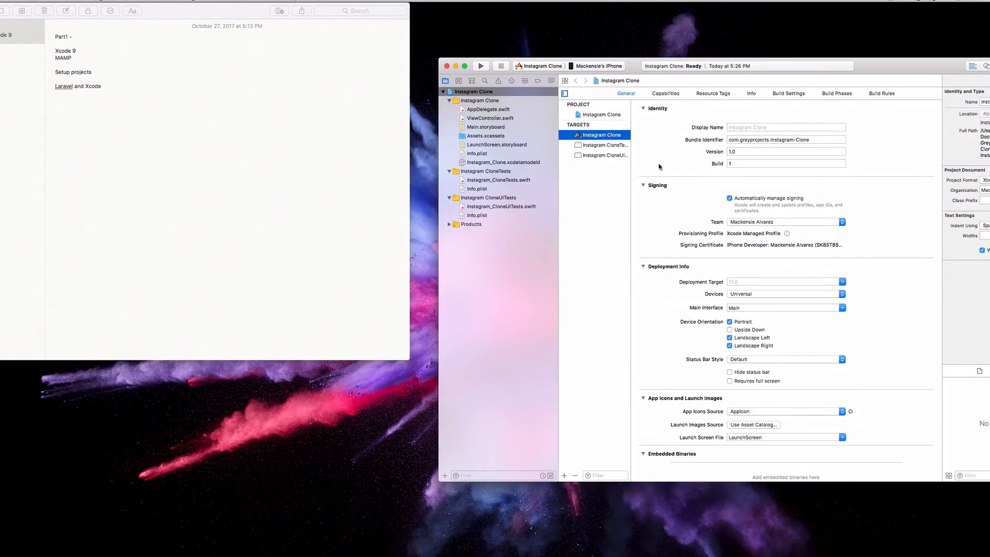
pyautogui.moveTo(650, 165)
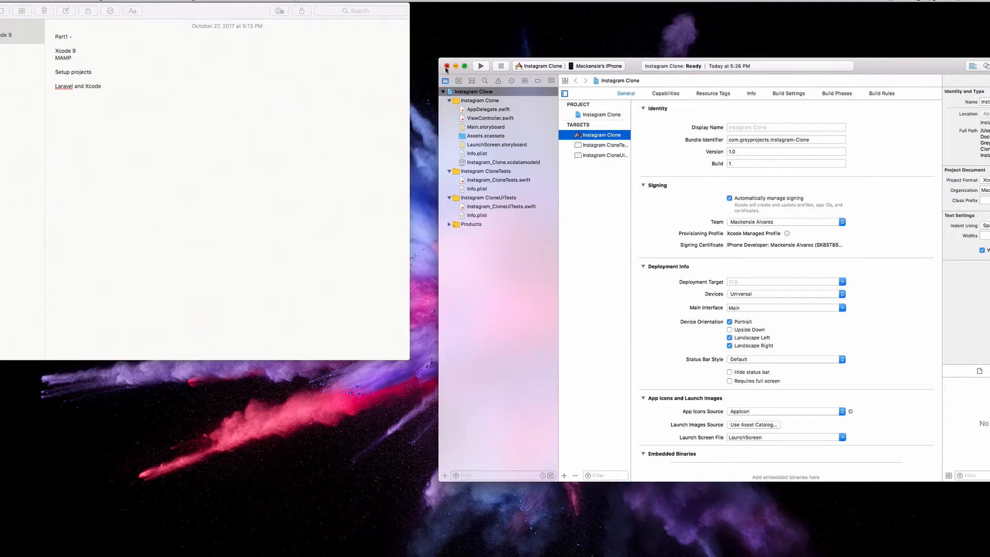
# Close the Instagram Clone project window and select 'Xcode' in the notes
pyautogui.click(445, 66)
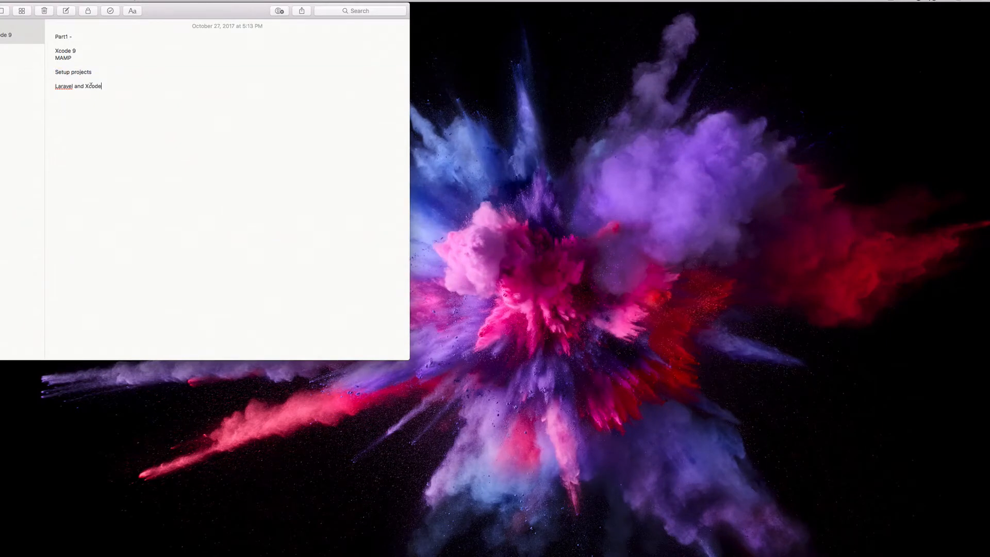
pyautogui.doubleClick(63, 87)
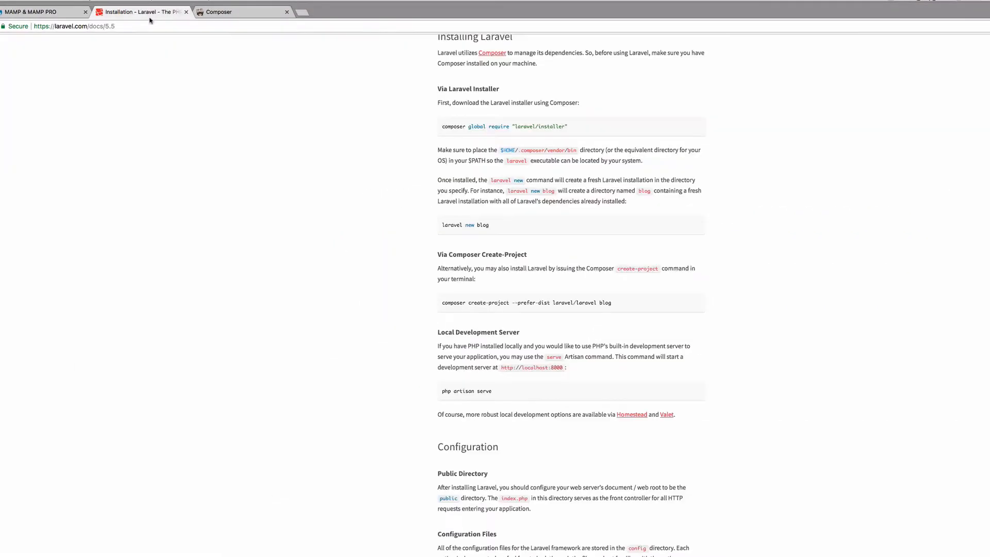
# Review the Laravel home page and install docs, then search Google for 'php composer'
pyautogui.scroll(3)
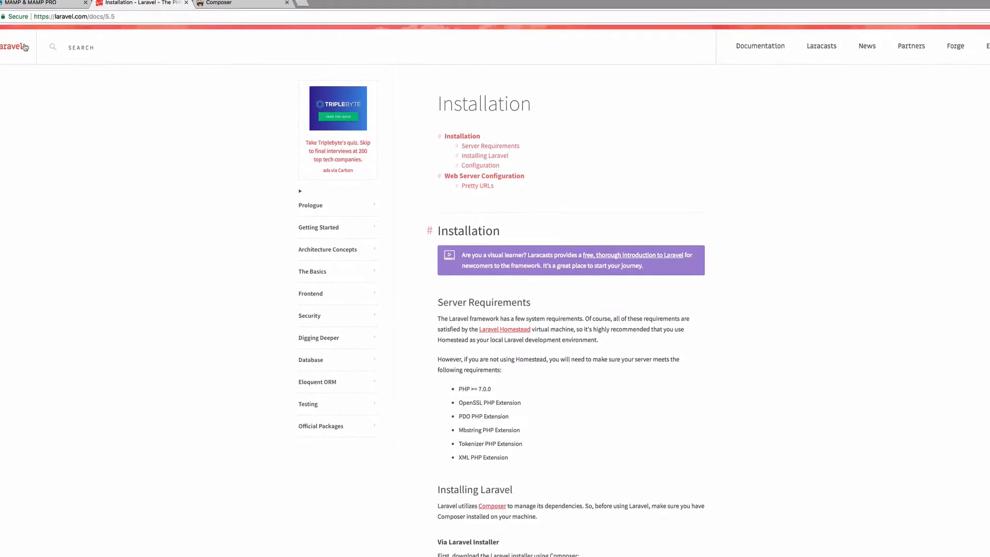
pyautogui.click(19, 48)
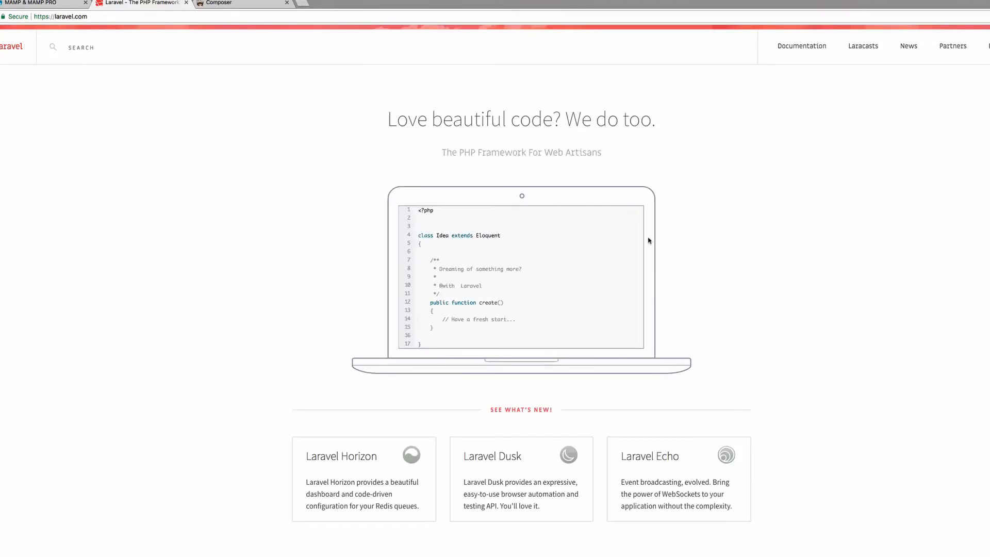
pyautogui.moveTo(689, 157)
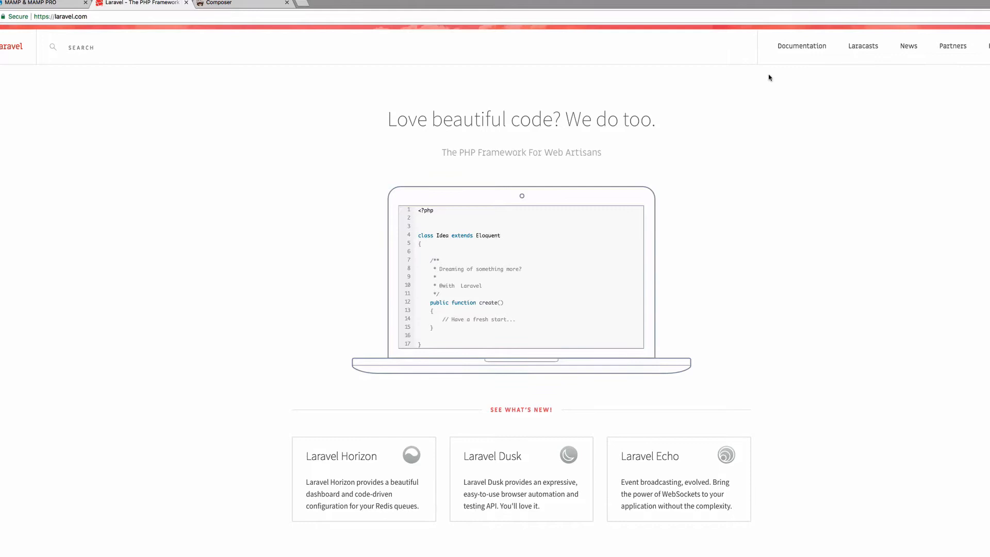
pyautogui.moveTo(769, 89)
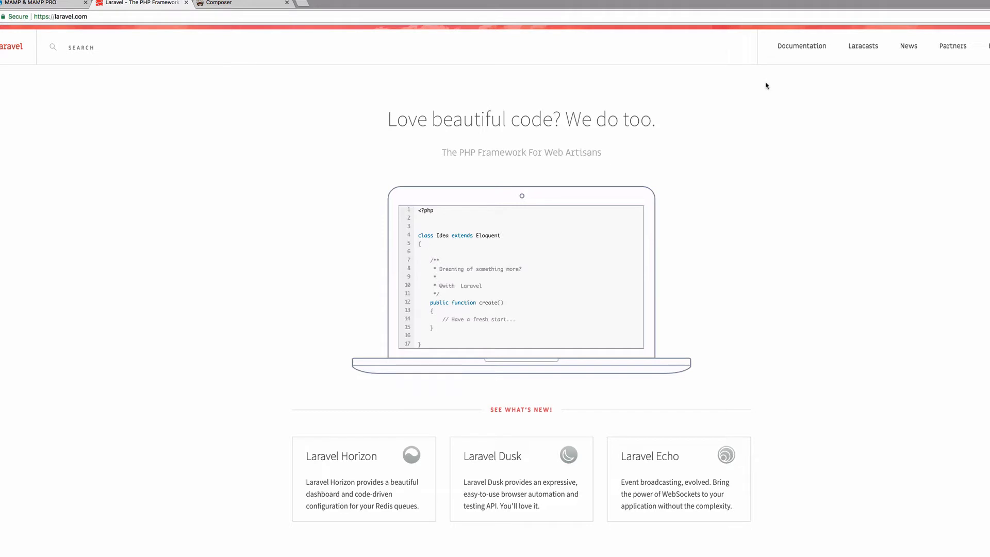
pyautogui.moveTo(784, 70)
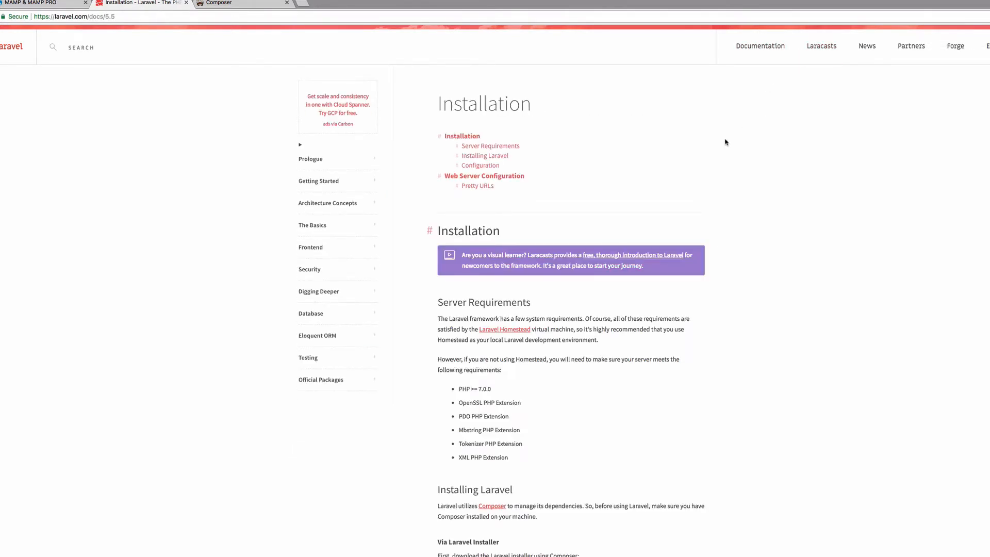
pyautogui.scroll(-3)
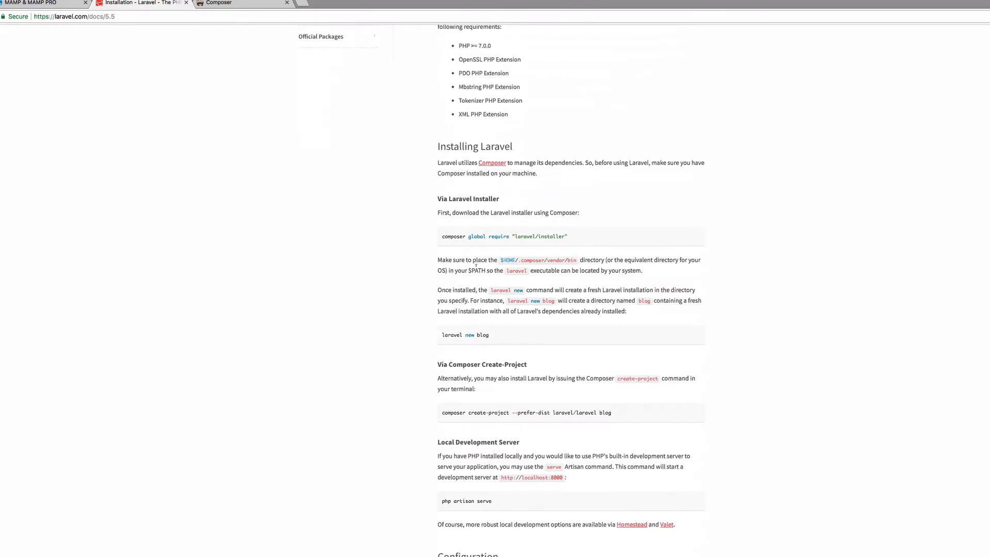
pyautogui.moveTo(592, 152)
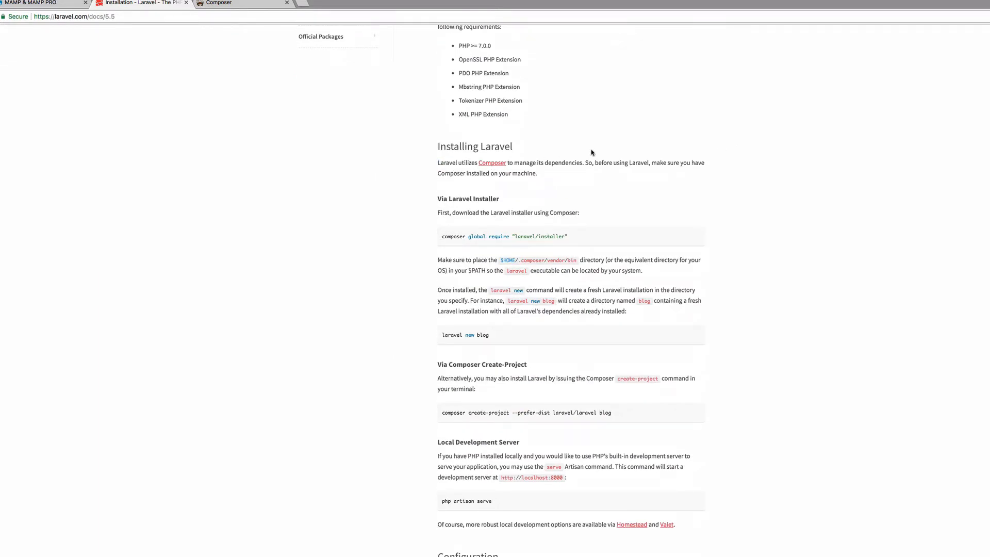
pyautogui.moveTo(323, 72)
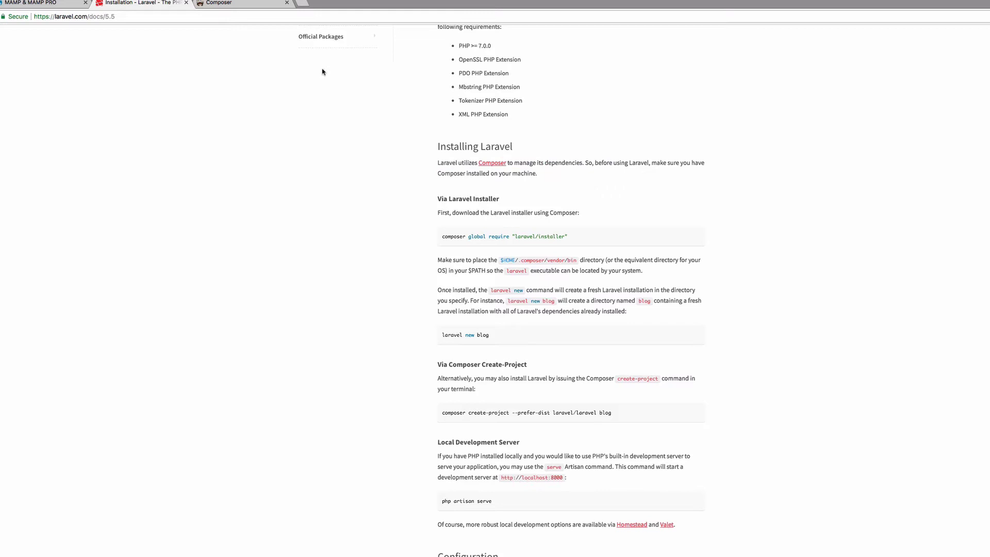
pyautogui.moveTo(319, 70)
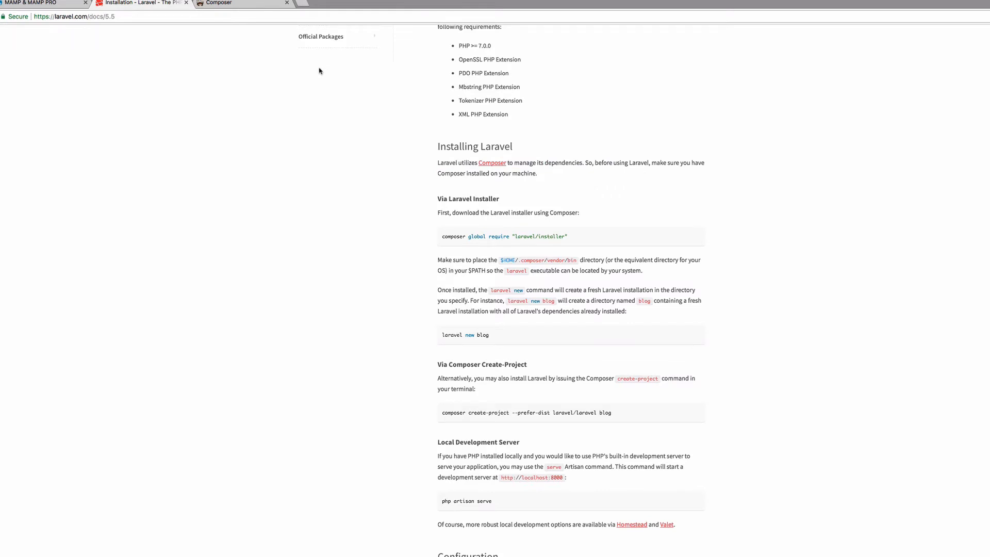
pyautogui.moveTo(299, 64)
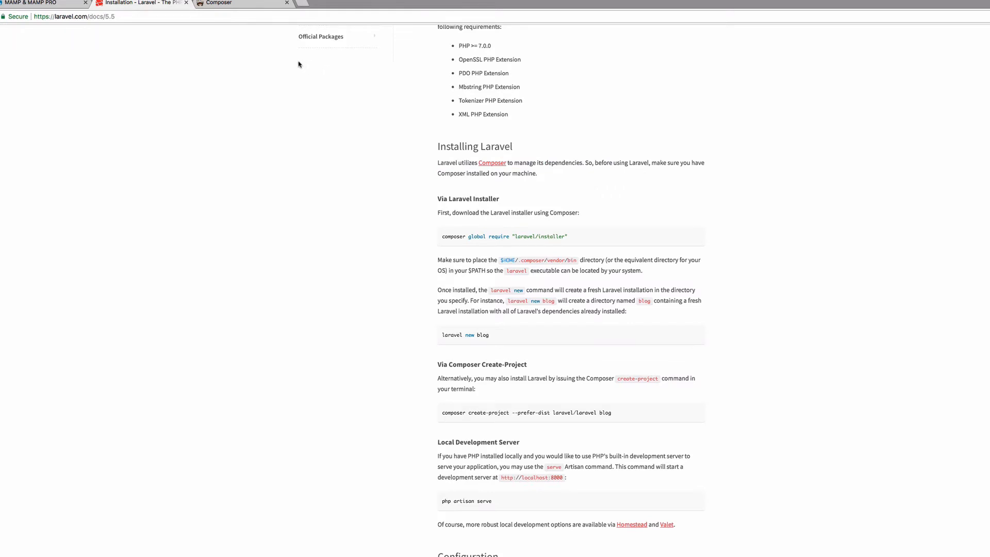
pyautogui.click(218, 2)
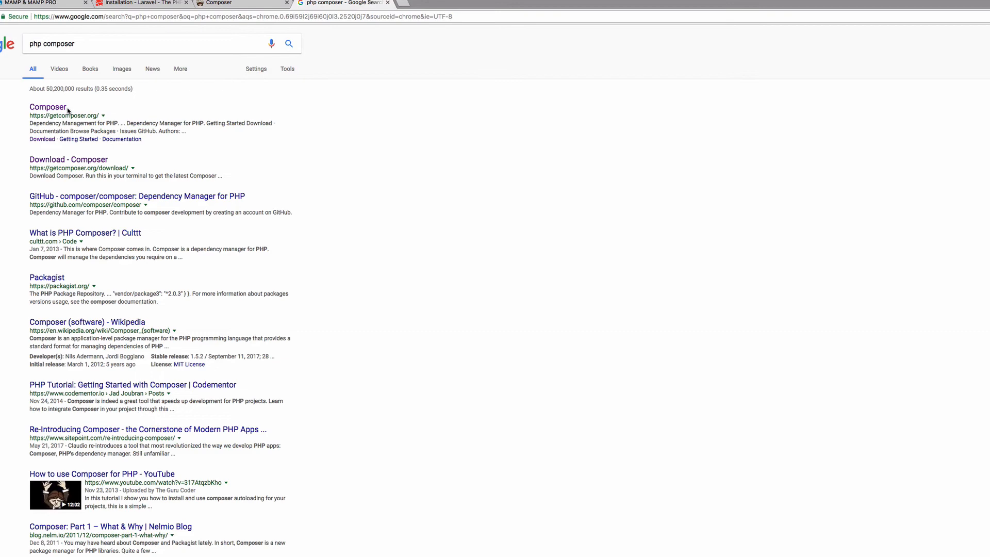
# View getcomposer.org's download installer commands, then return to the Laravel docs
pyautogui.click(46, 107)
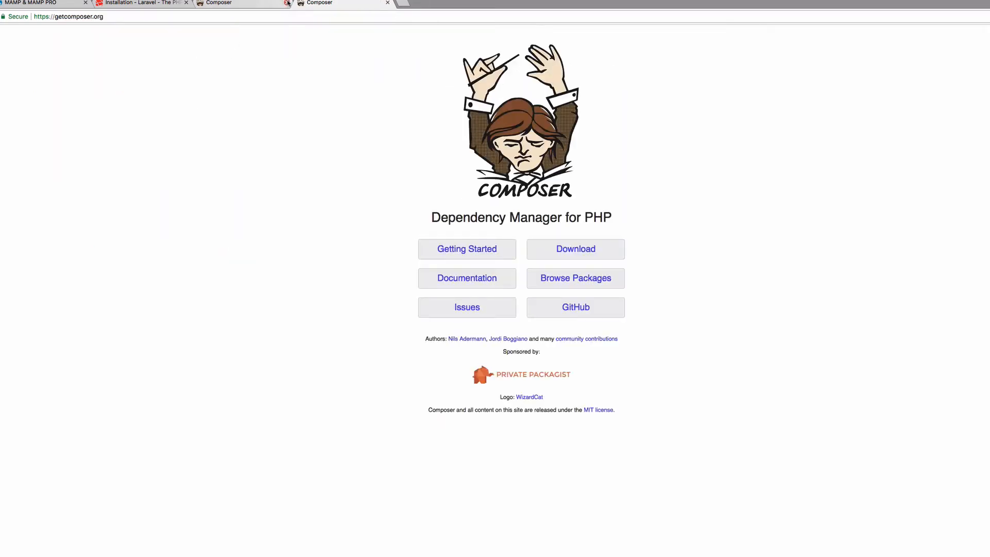
pyautogui.click(575, 249)
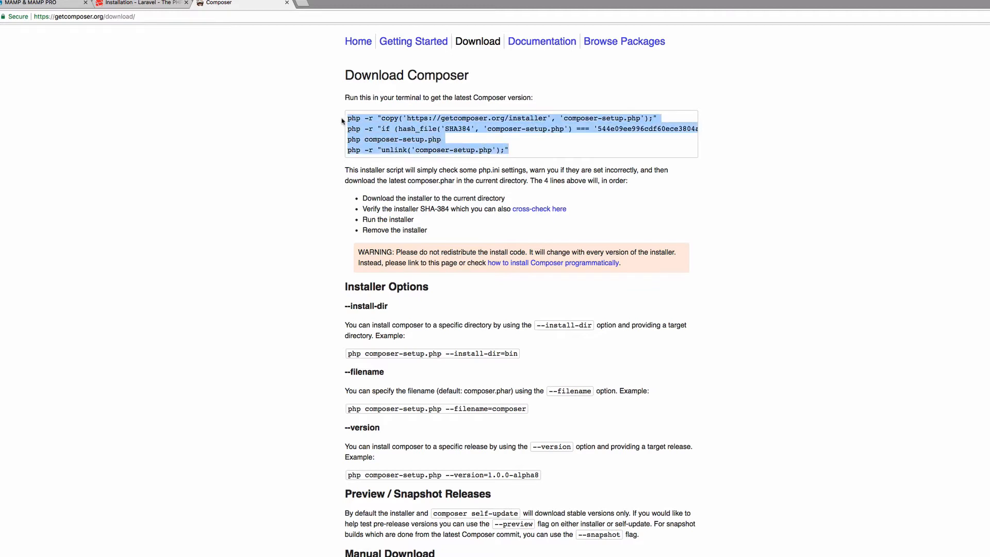
pyautogui.click(533, 101)
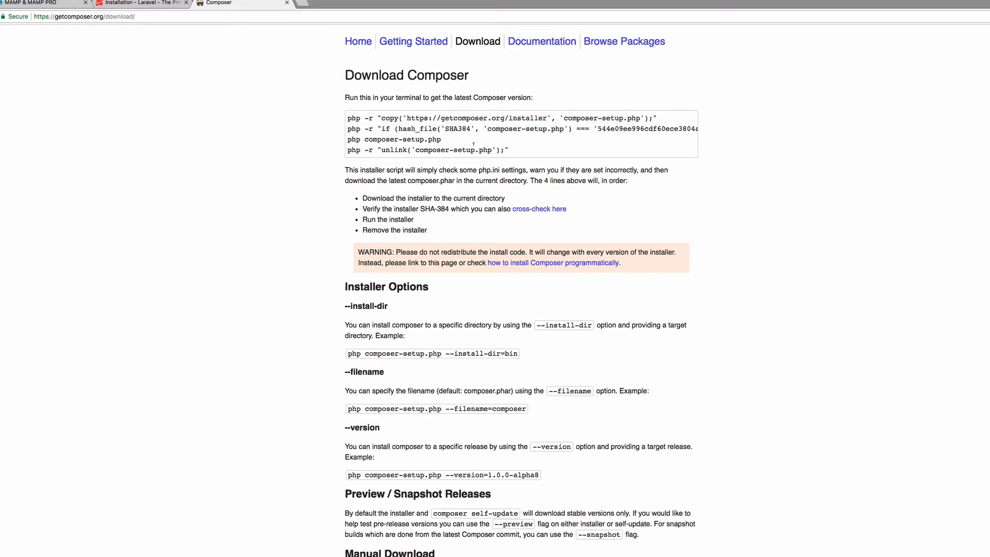
pyautogui.tripleClick(425, 151)
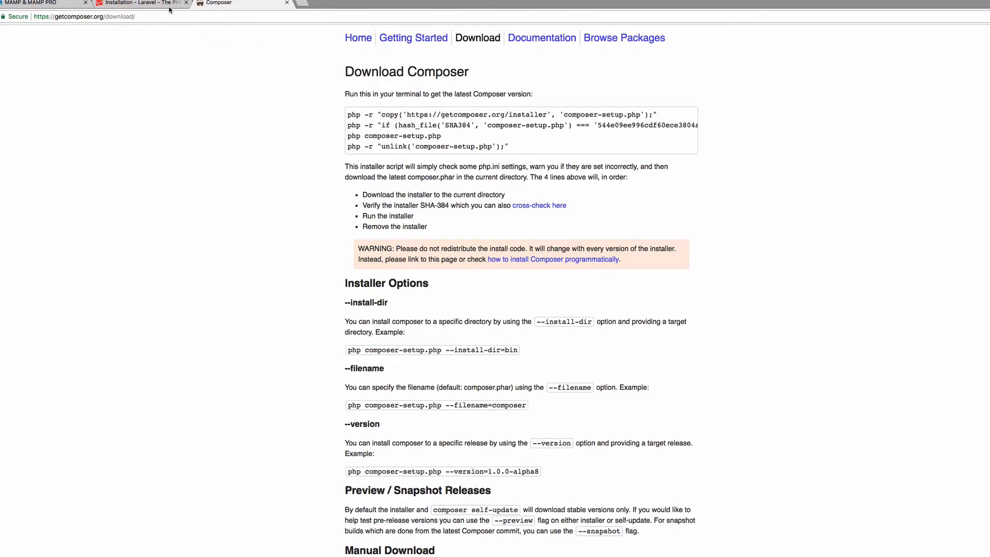
pyautogui.click(139, 3)
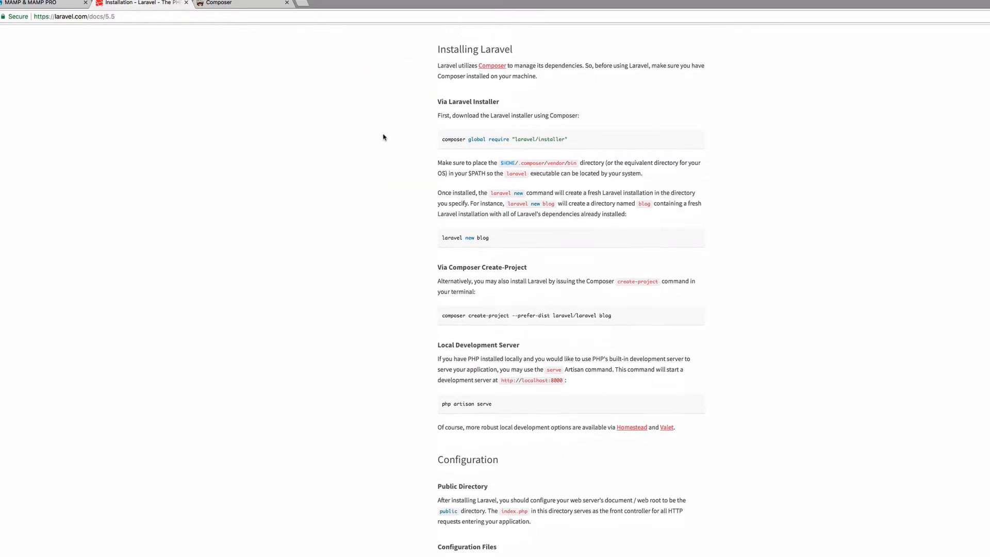
# Highlight Laravel's Composer create-project command and bring up Finder
pyautogui.scroll(-3)
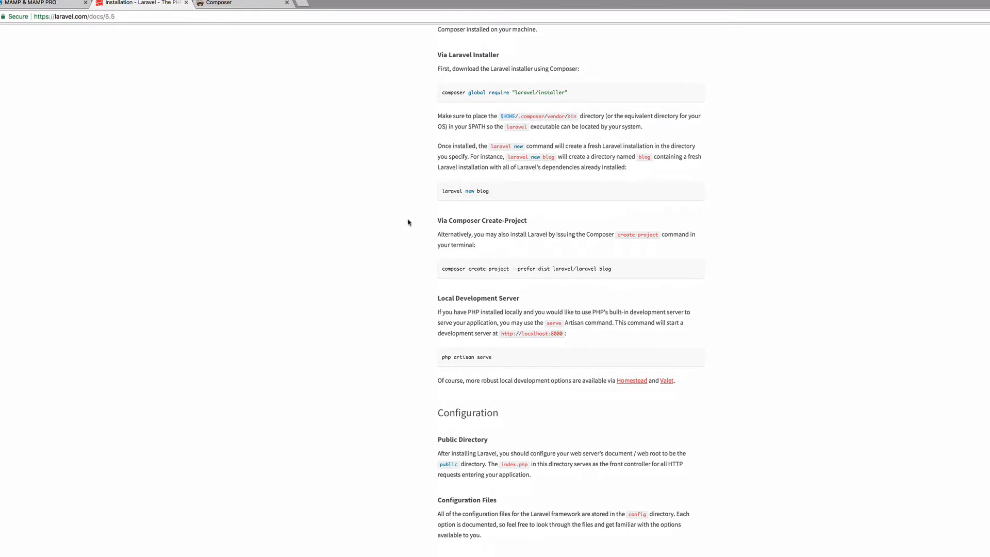
pyautogui.moveTo(469, 268); pyautogui.dragTo(612, 268)
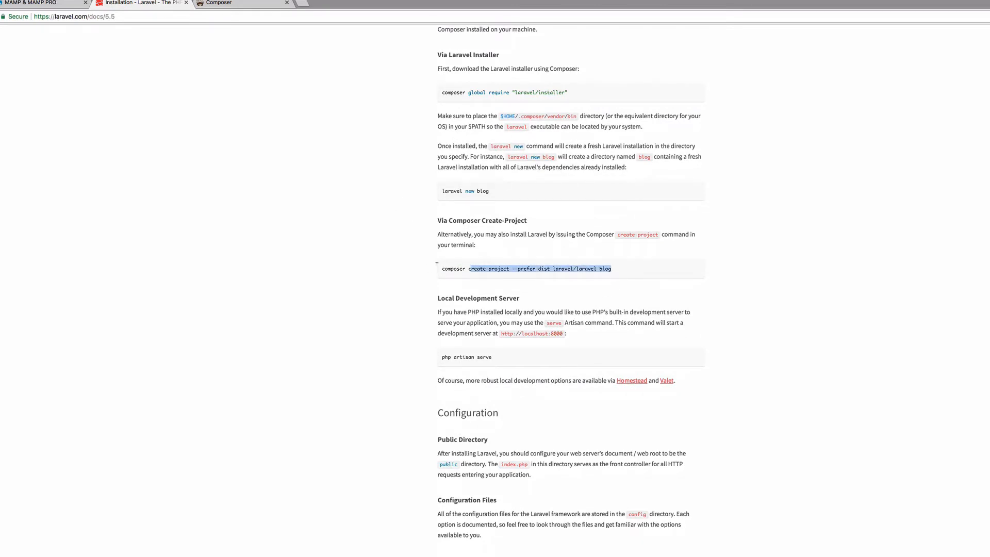
pyautogui.click(497, 207)
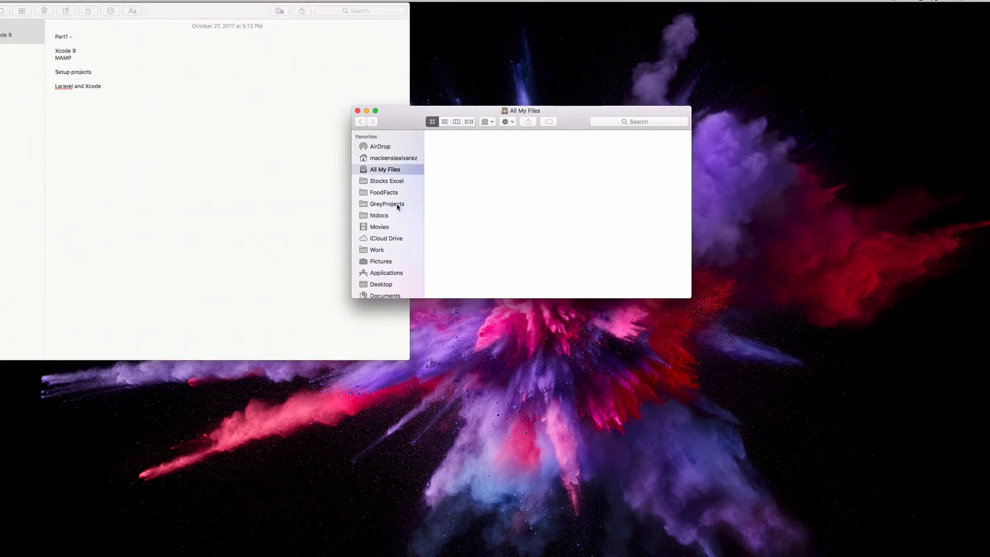
# Open GreyProjects/Instagram Clone in Finder and launch a Terminal window
pyautogui.click(386, 203)
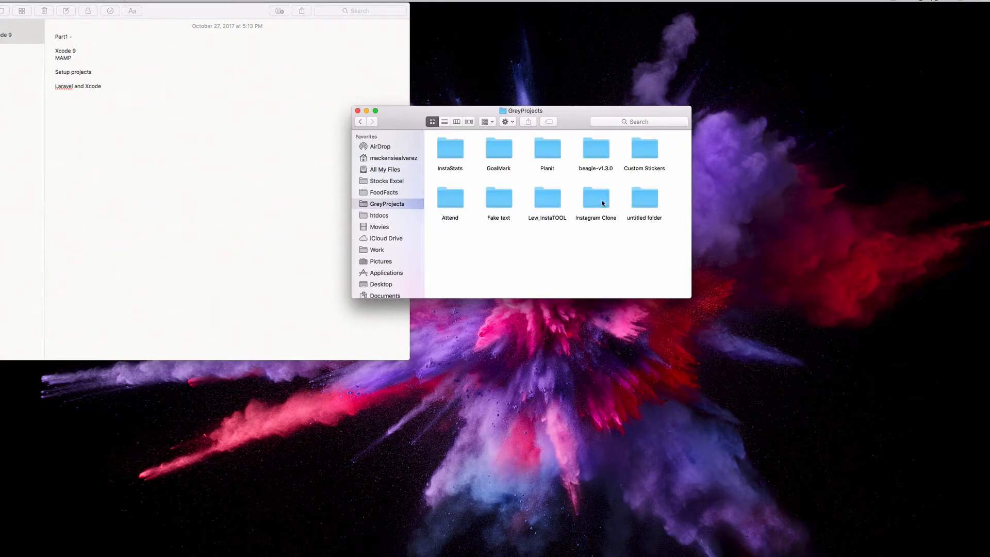
pyautogui.doubleClick(596, 199)
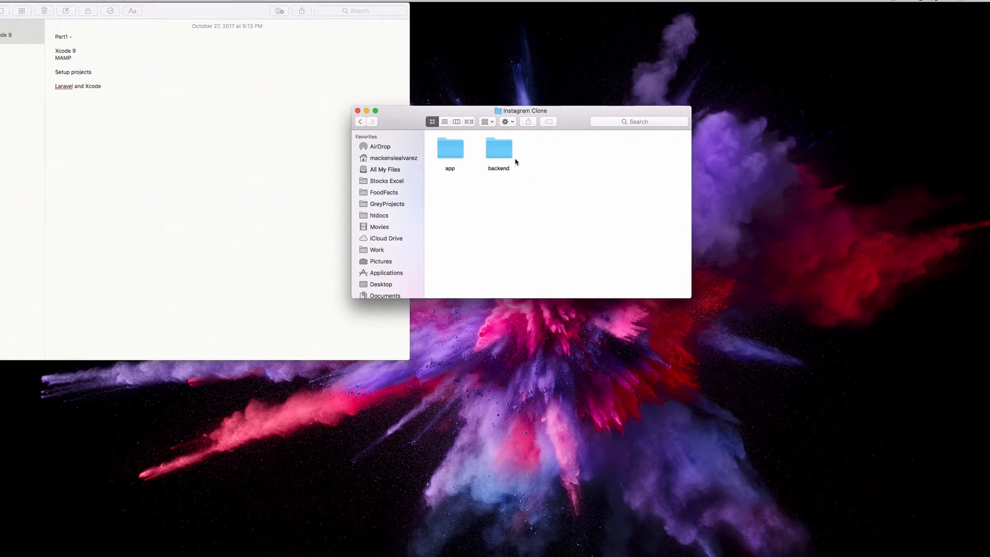
pyautogui.doubleClick(499, 149)
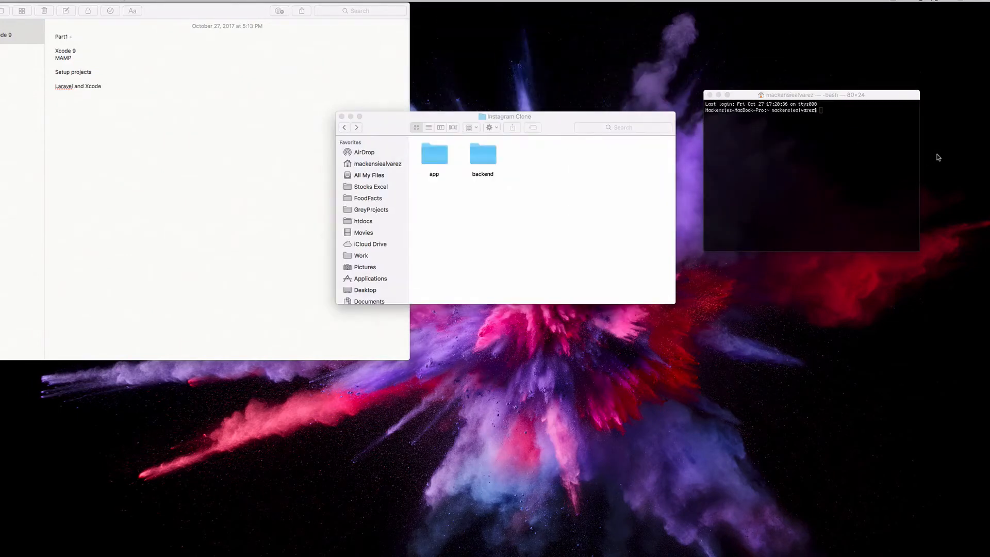
# Run composer create-project --prefer-dist laravel/laravel from the backend folder
pyautogui.write('cd')
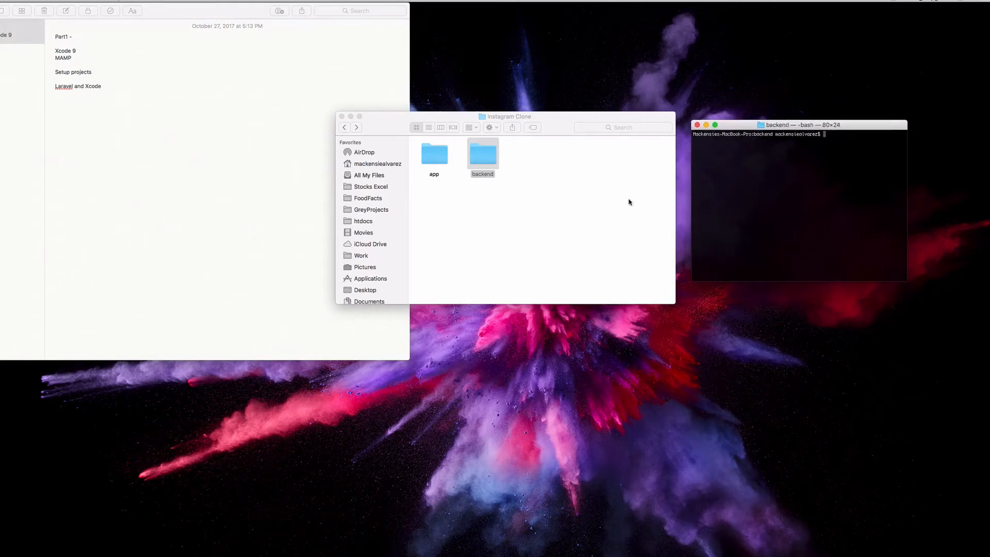
pyautogui.click(483, 152)
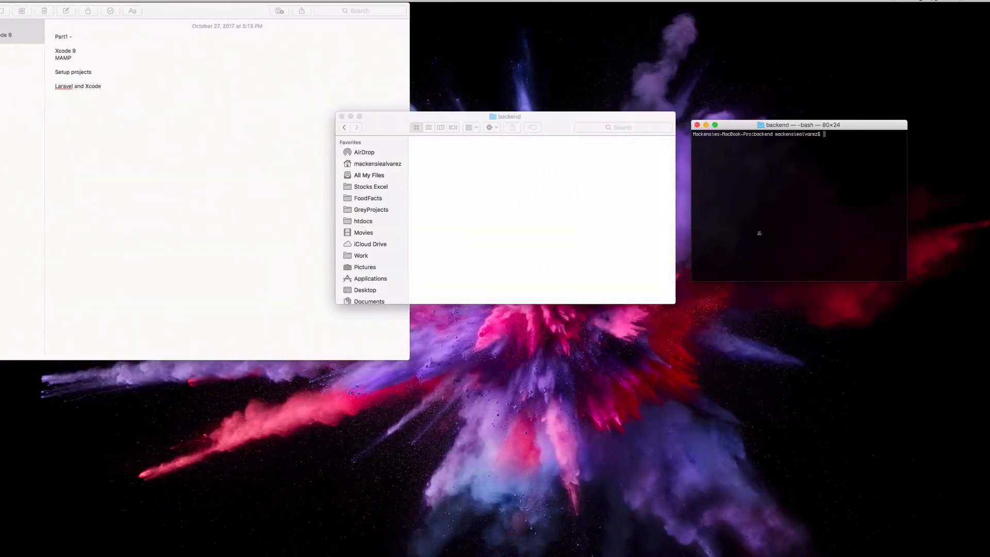
pyautogui.write('composer create-project --prefer-dist laravel/laravel')
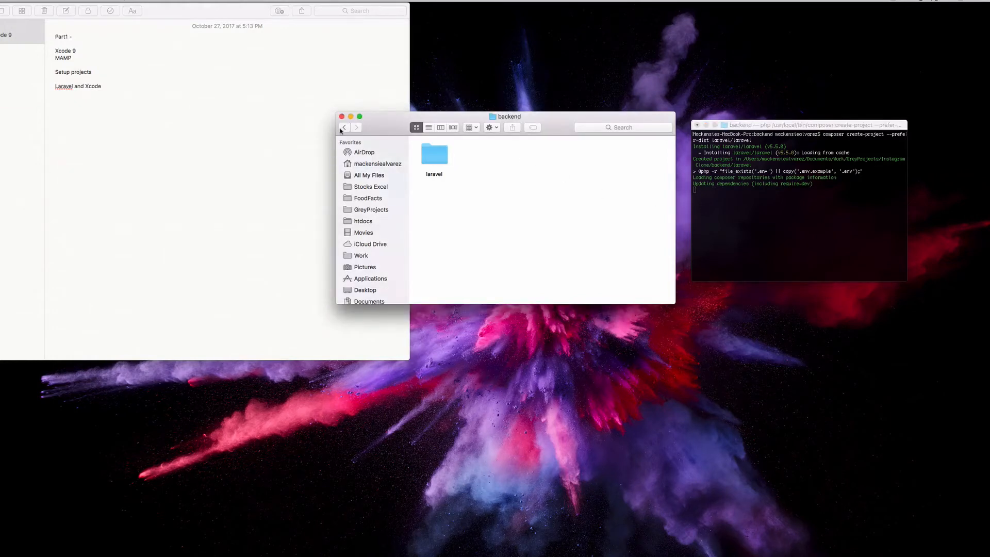
# Browse into app/Instagram Clone, then into the new laravel folder under backend
pyautogui.click(344, 128)
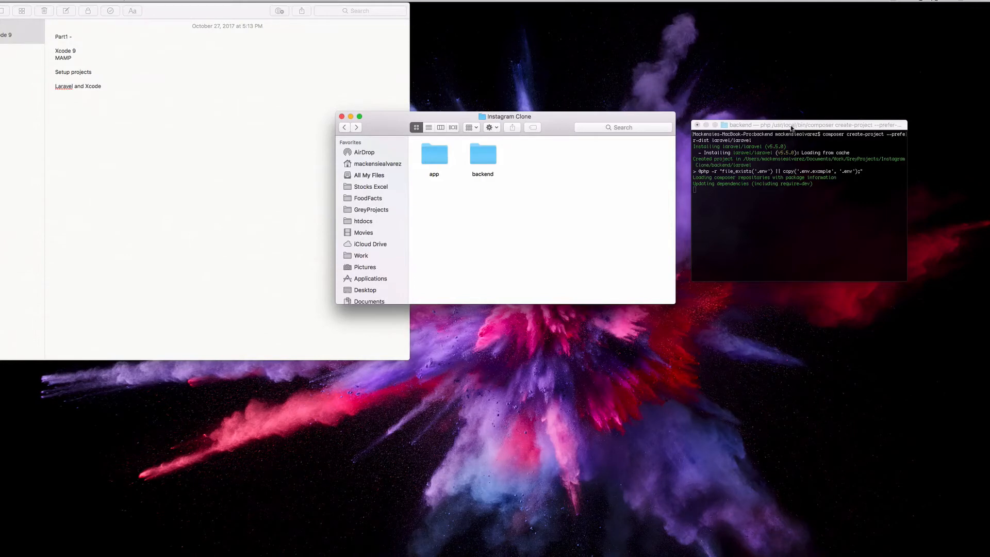
pyautogui.doubleClick(434, 154)
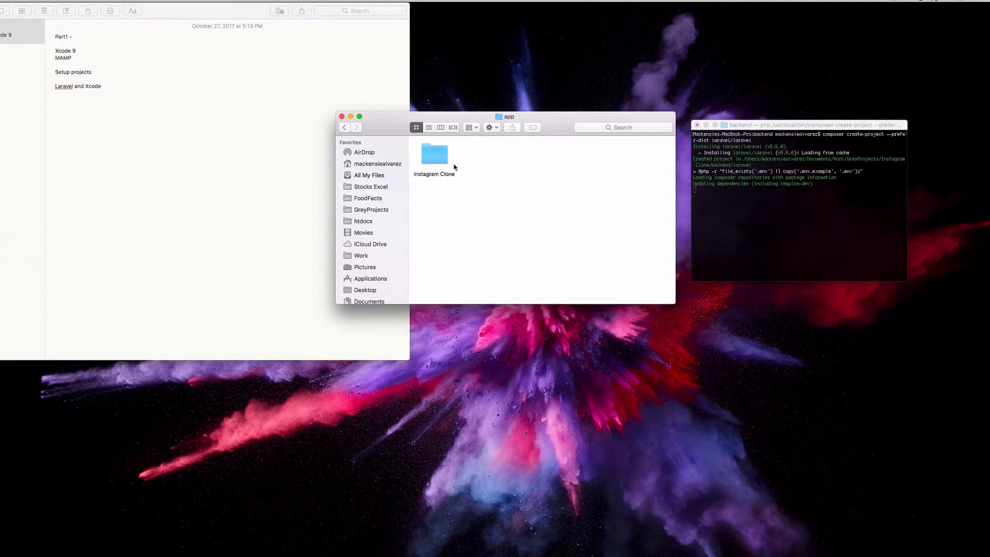
pyautogui.doubleClick(434, 155)
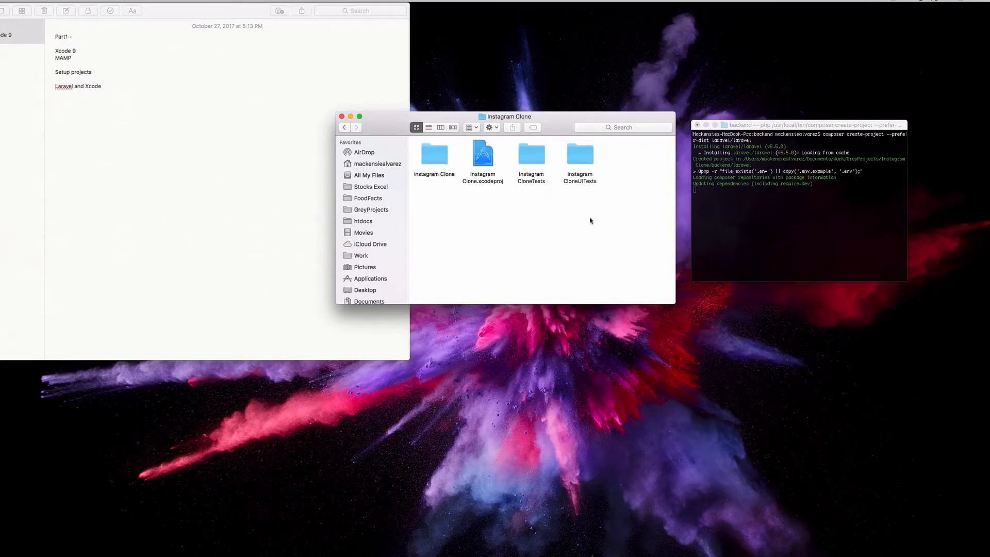
pyautogui.moveTo(349, 131)
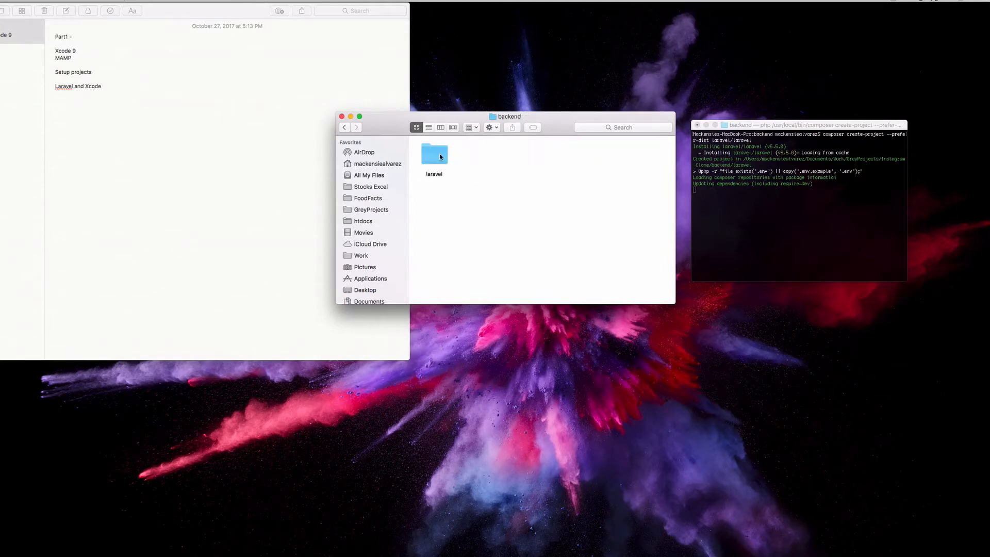
pyautogui.doubleClick(434, 155)
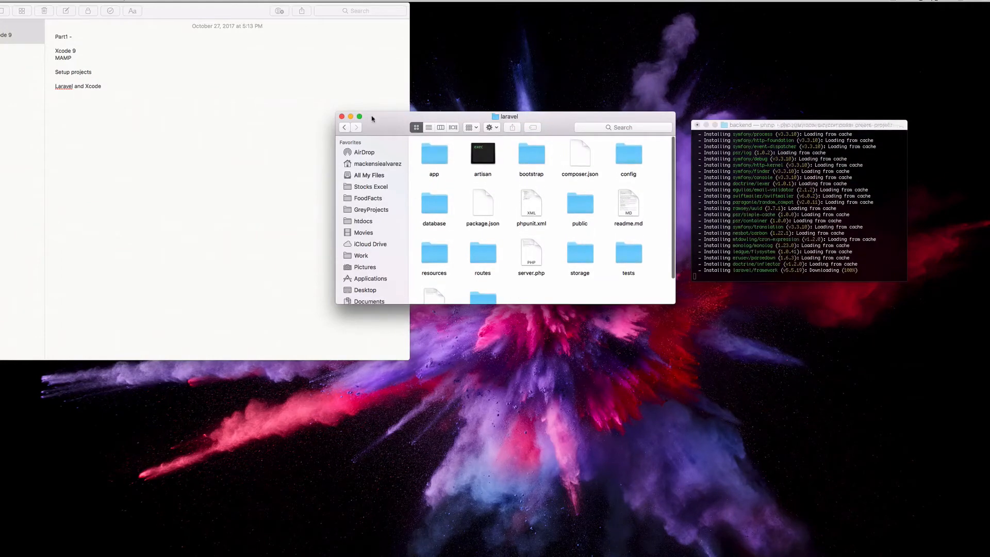
pyautogui.click(344, 128)
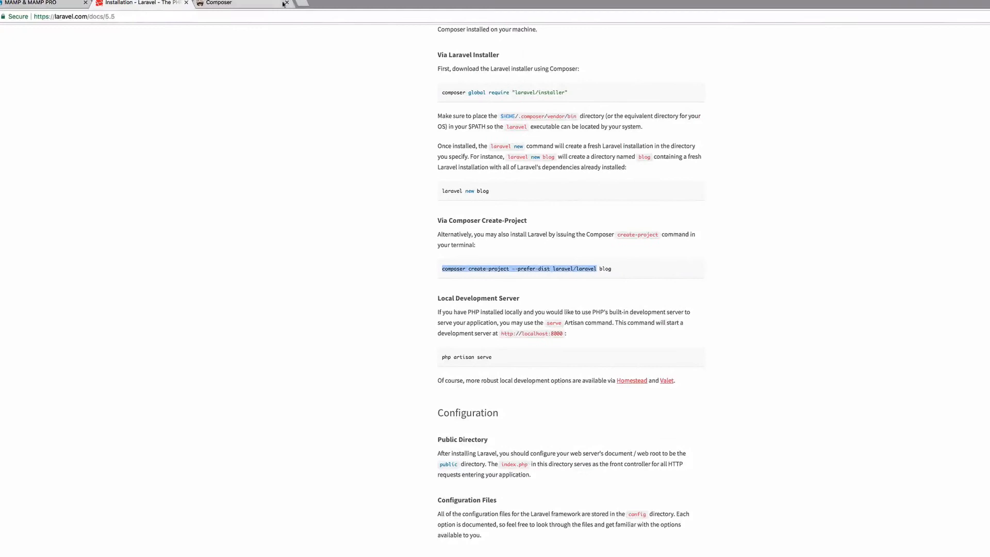
# Read the Composer create-project and php artisan serve sections of the Laravel docs
pyautogui.write('sublime text')
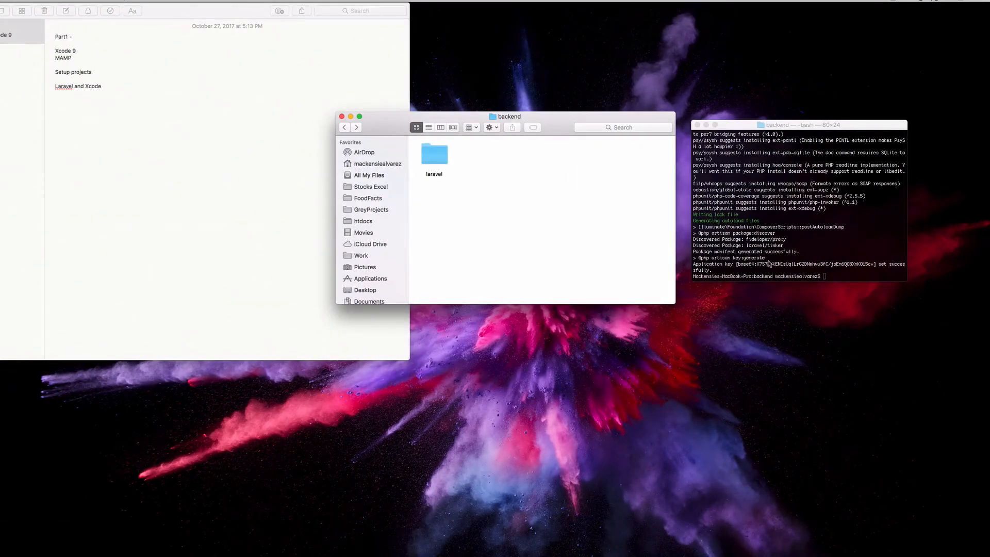
# List the backend contents and cd into the laravel project folder
pyautogui.moveTo(508, 117); pyautogui.dragTo(541, 117)
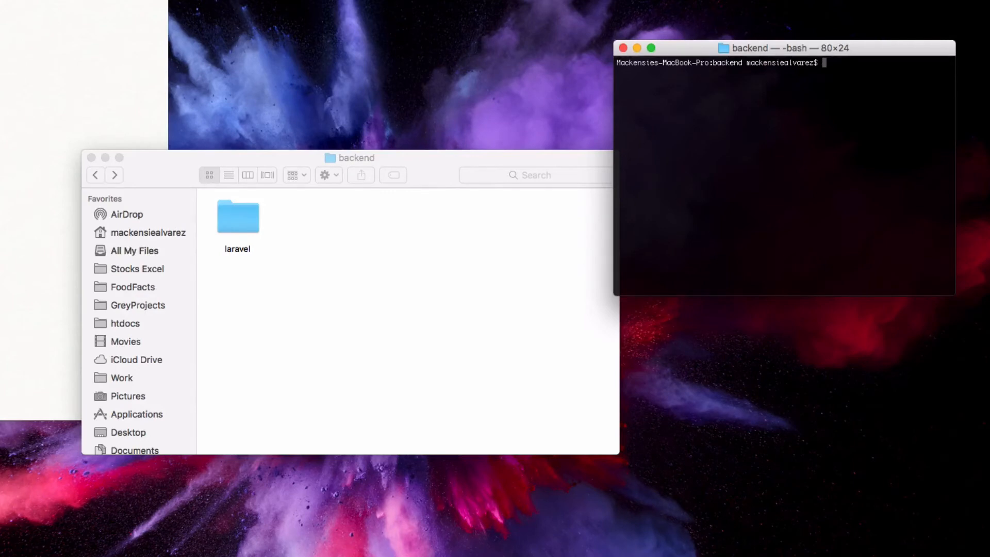
pyautogui.write('ls')
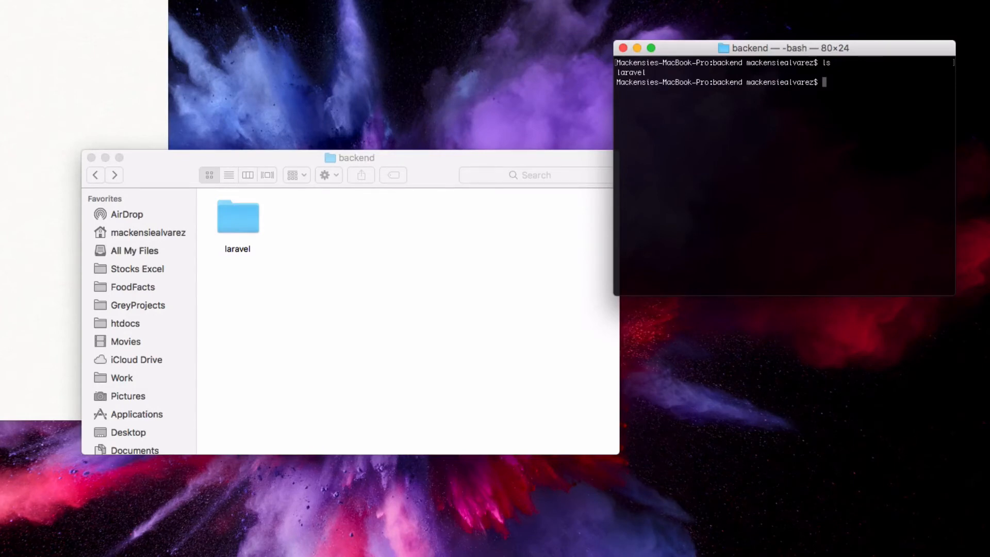
pyautogui.write('cd laravel/')
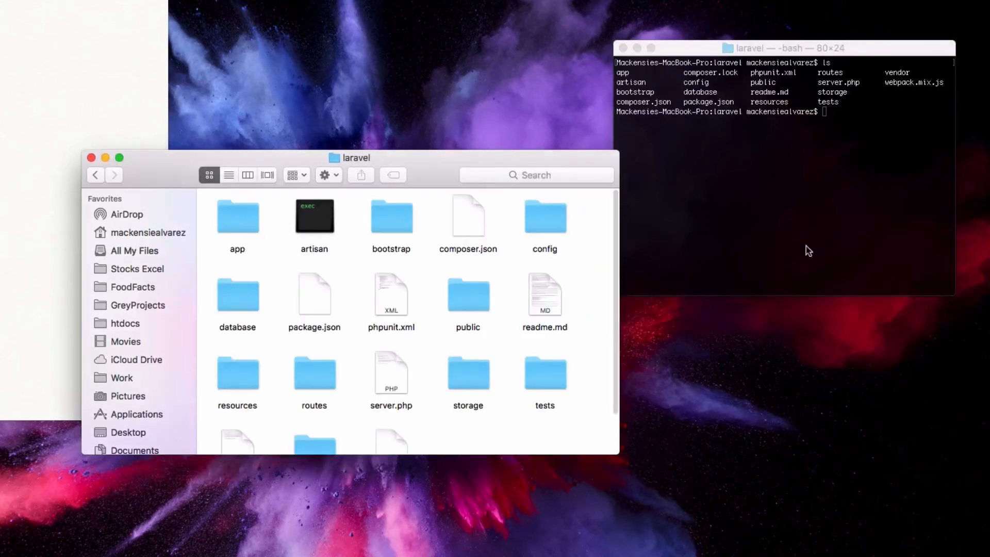
# Check php artisan commands, clear, then run php artisan serve on 127.0.0.1:8000
pyautogui.write('ph')
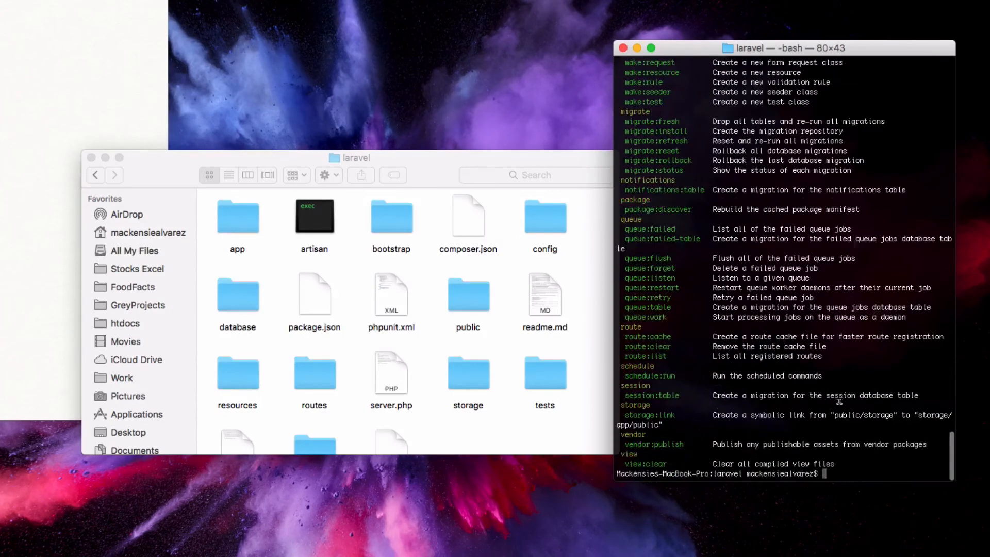
pyautogui.moveTo(835, 291)
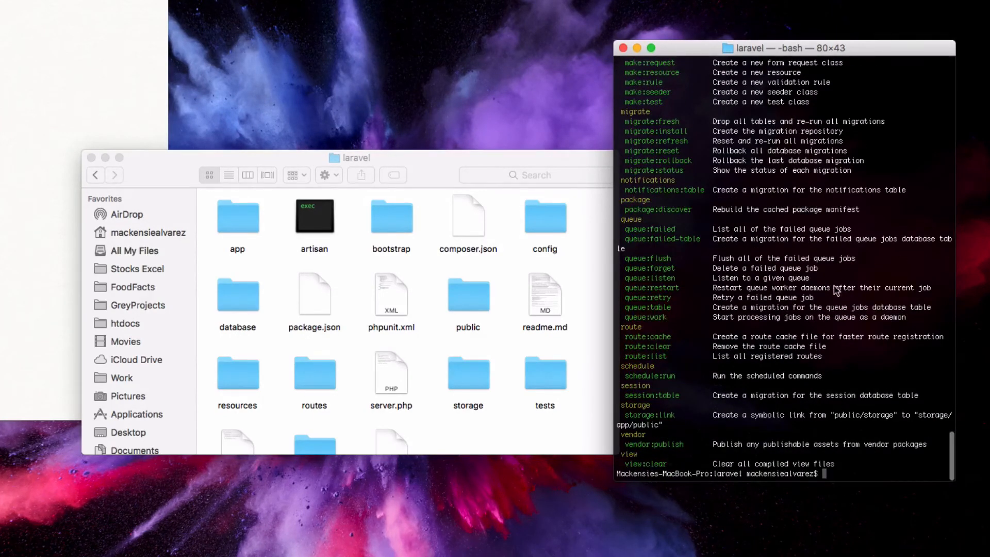
pyautogui.write('cl')
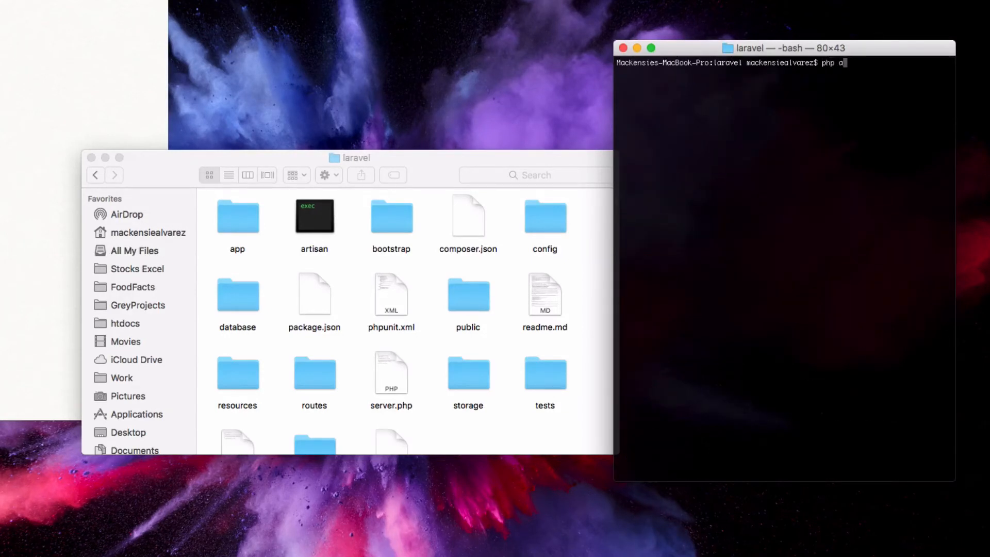
pyautogui.write('rtisan serve')
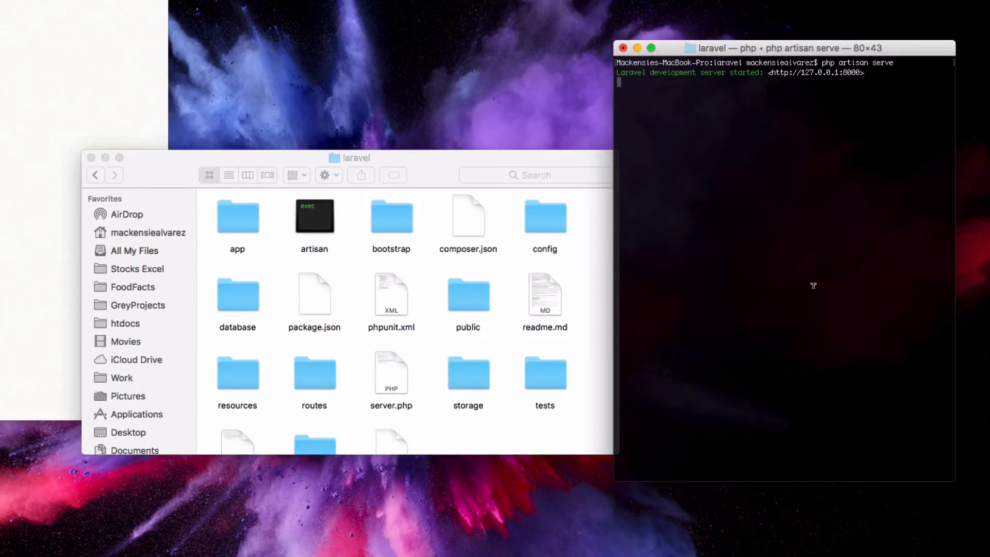
pyautogui.moveTo(859, 67)
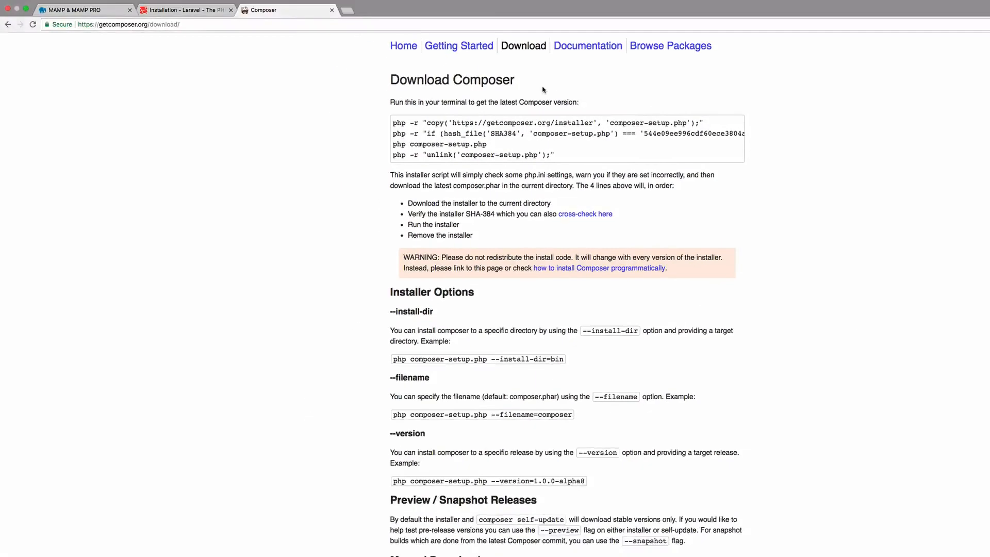
pyautogui.write('http://127.0.0.1:800')
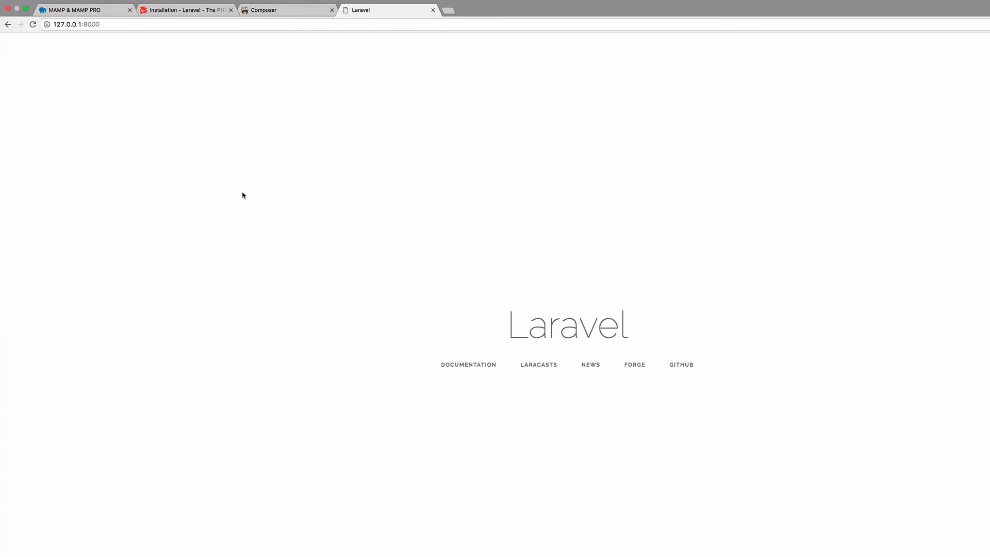
pyautogui.moveTo(544, 207)
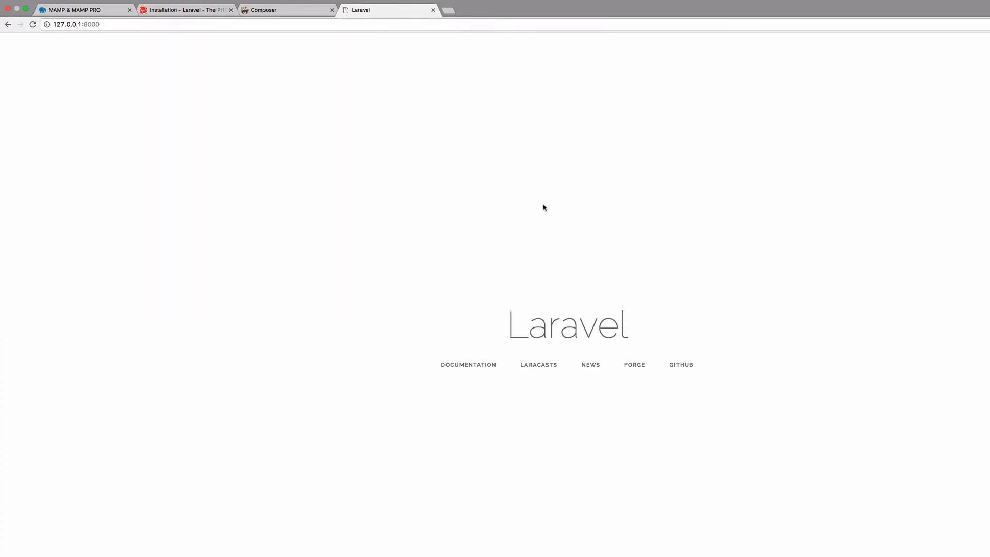
pyautogui.moveTo(481, 188)
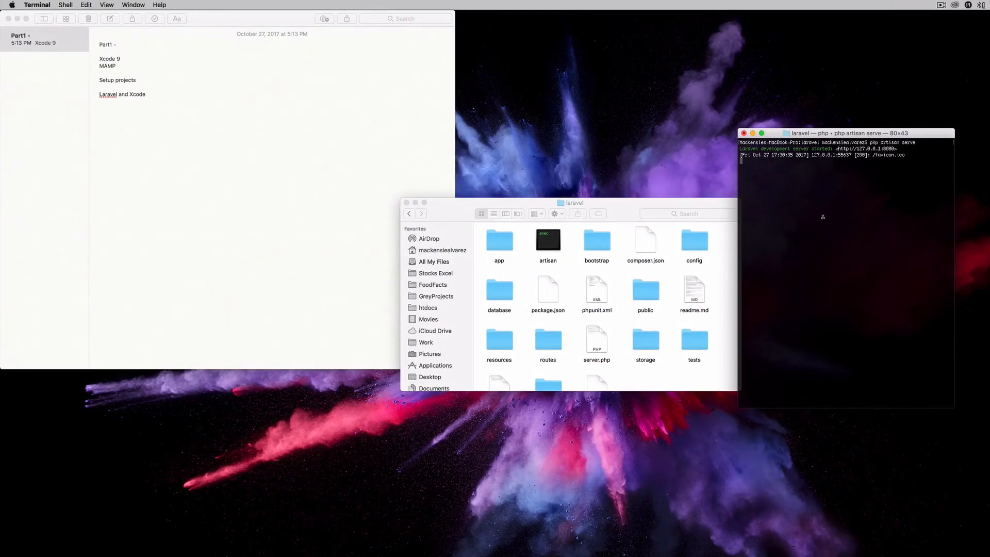
pyautogui.moveTo(820, 217)
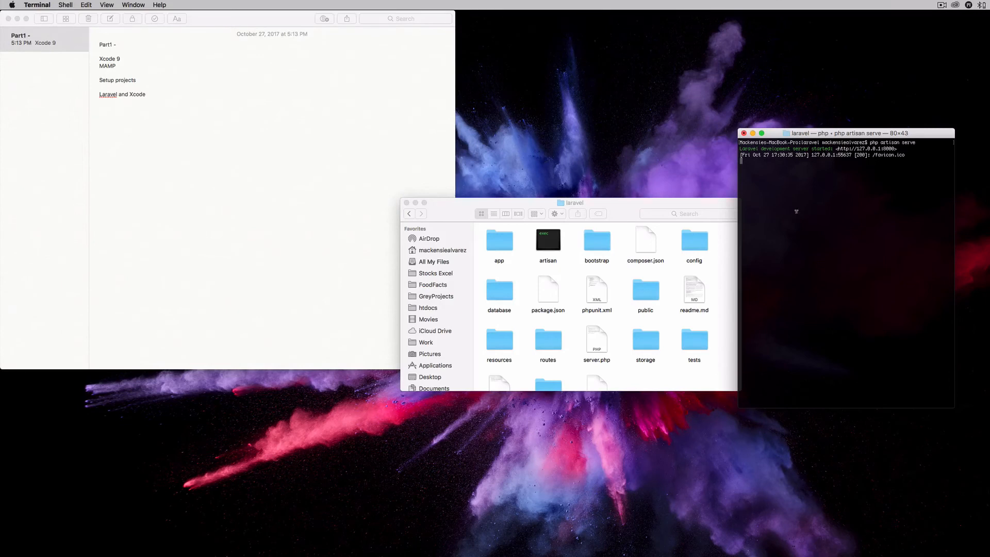
pyautogui.moveTo(798, 211)
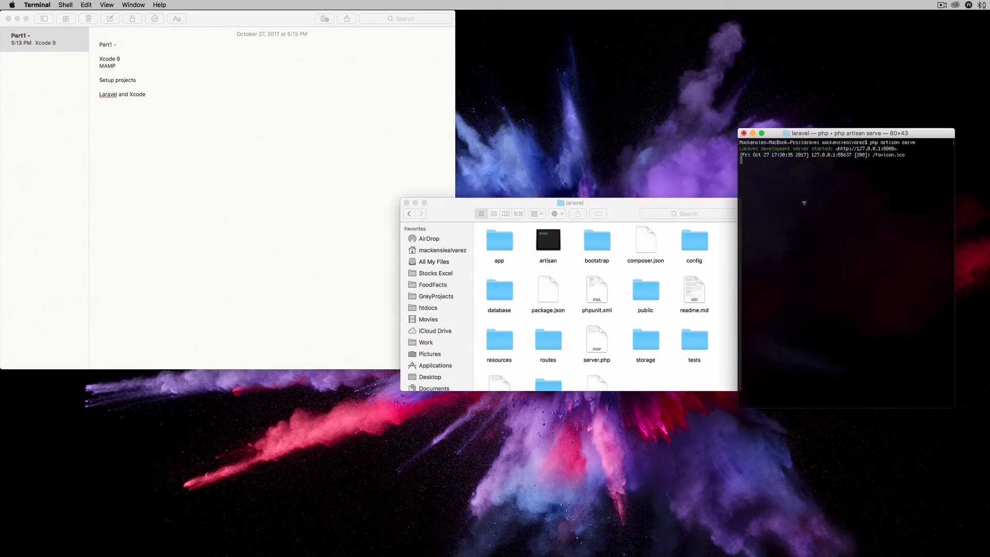
pyautogui.moveTo(829, 179)
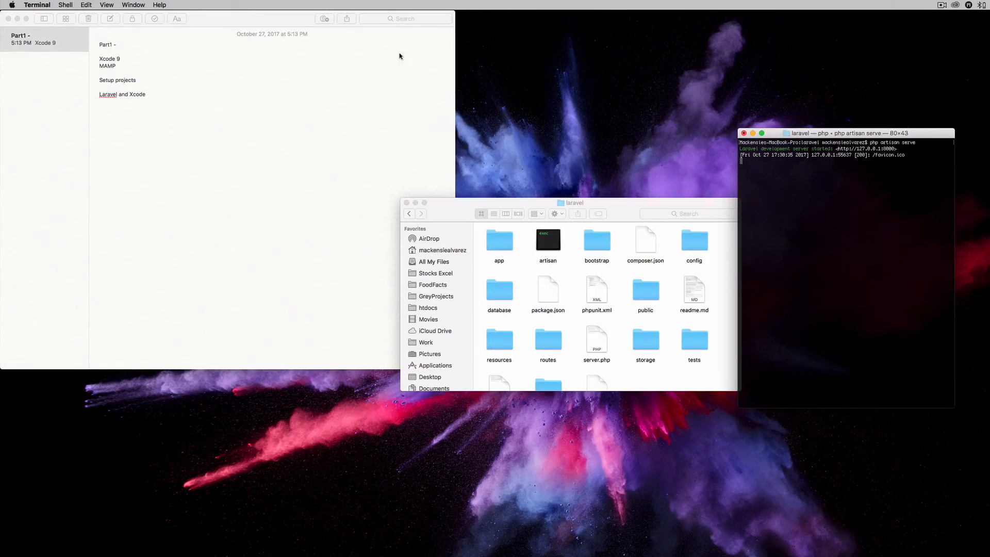
pyautogui.moveTo(386, 55)
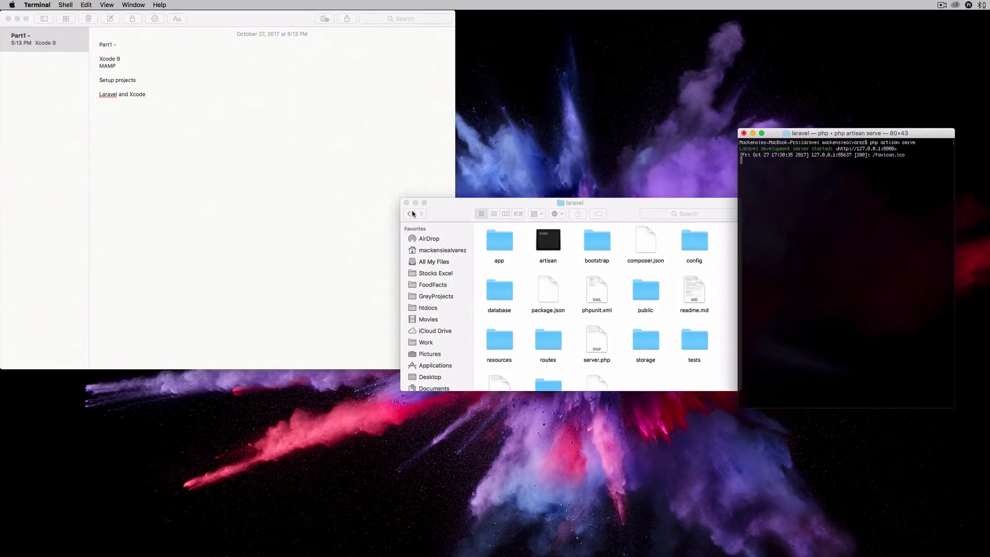
# Navigate Finder back to Instagram Clone and bring the server's Terminal forward
pyautogui.click(408, 214)
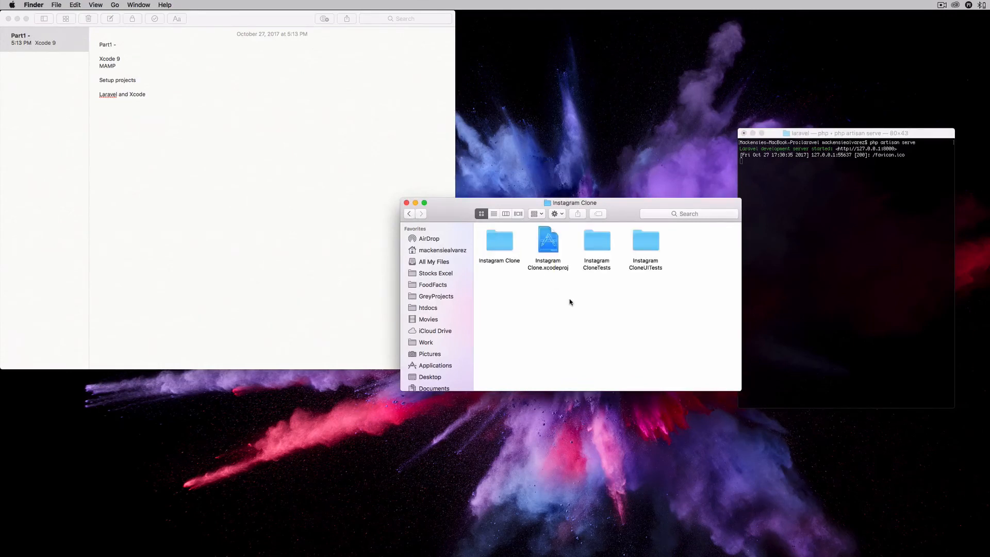
pyautogui.moveTo(625, 286)
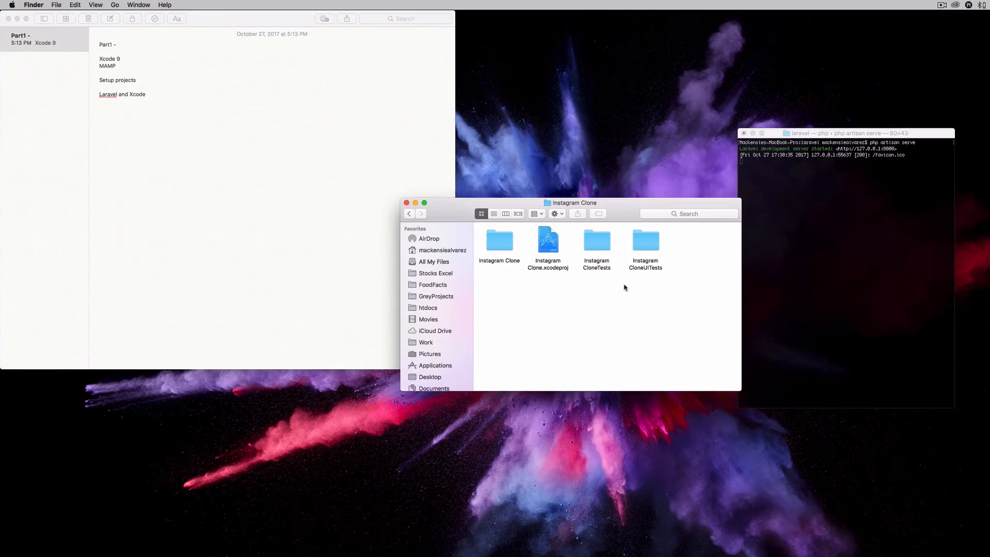
pyautogui.moveTo(641, 257)
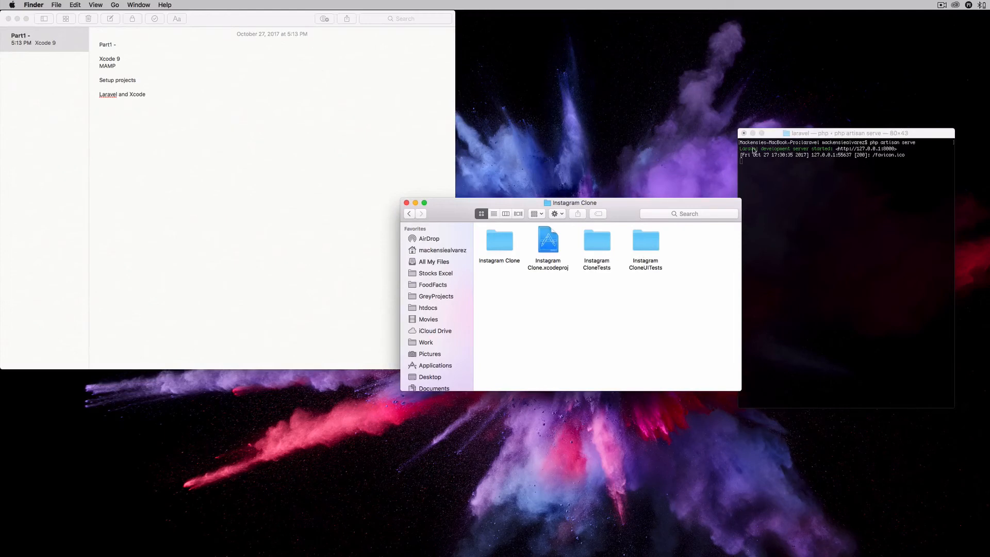
pyautogui.click(846, 133)
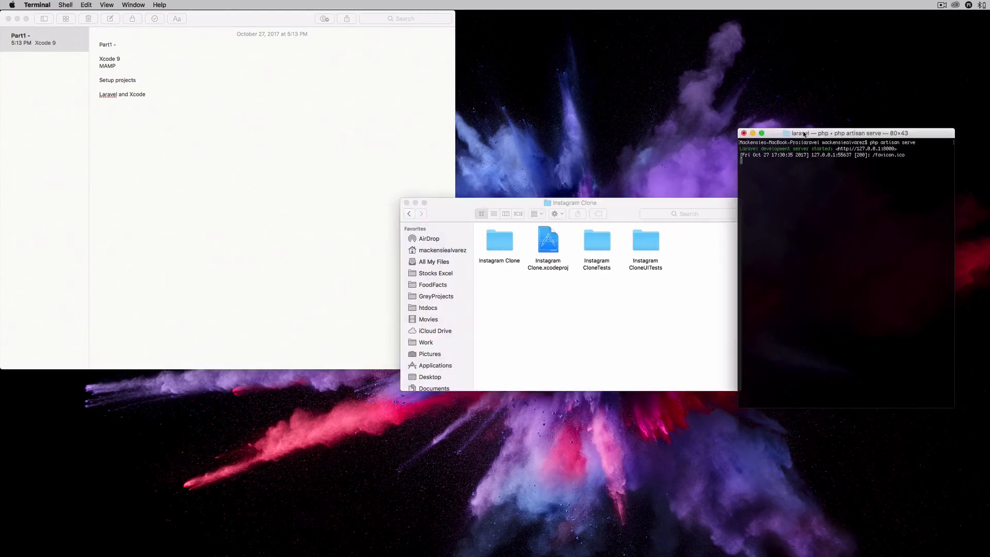
pyautogui.moveTo(795, 132)
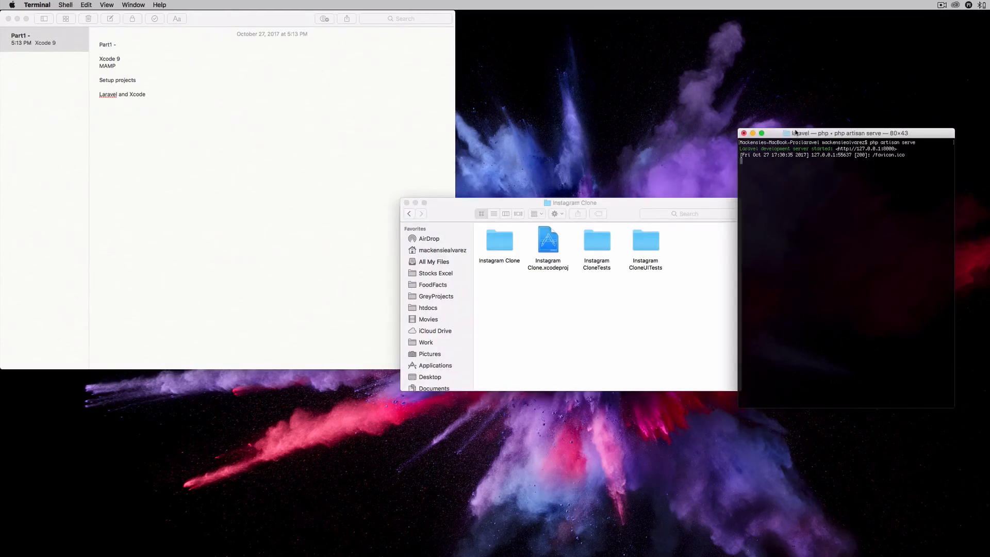